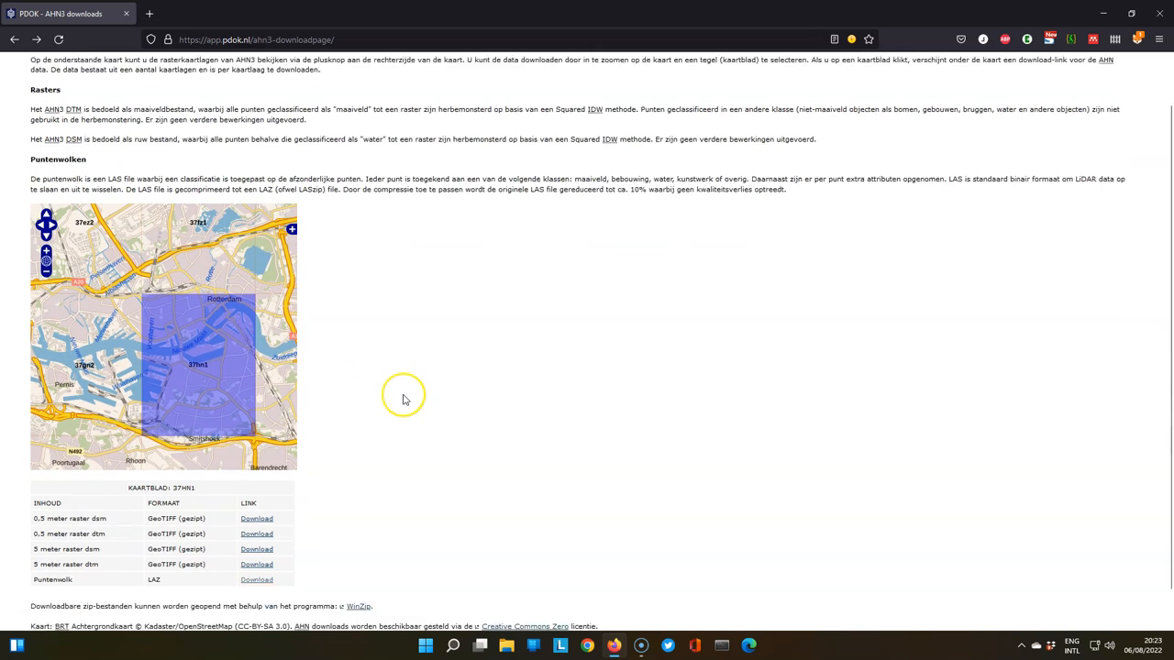
# Step: Scroll the AHN3 download page to the 37HN1 map sheet with its Puntenwolk LAZ link
pyautogui.scroll(-3)
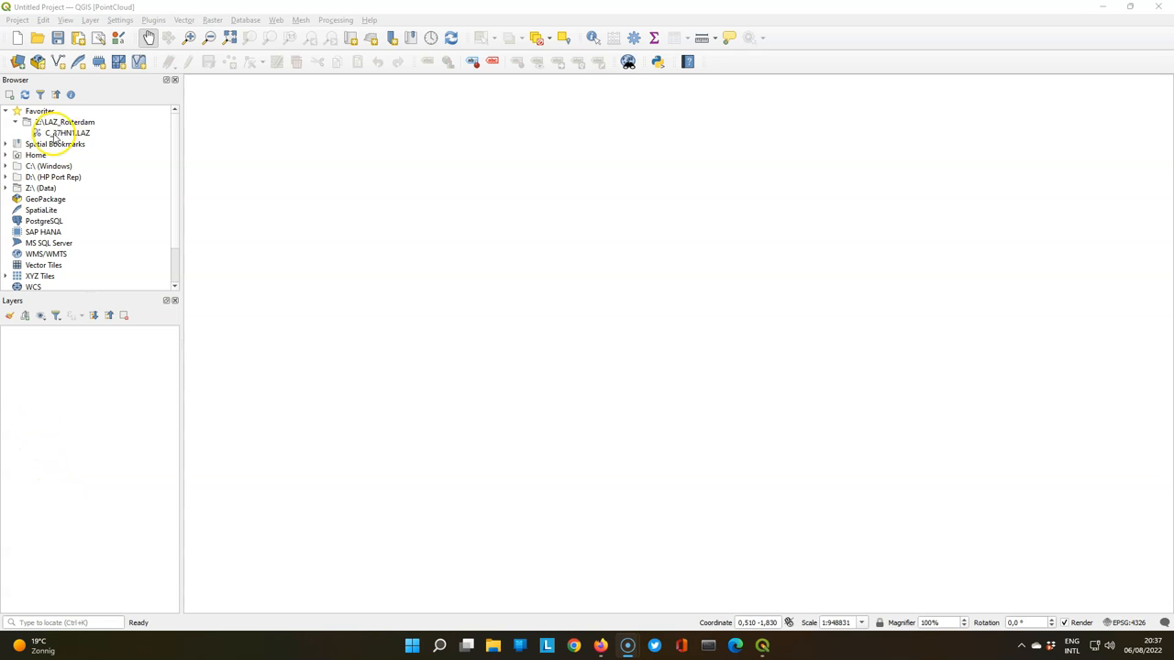
# Step: Add C_37HN1.LAZ from the LAZ_Rotterdam favourite as a point cloud layer
pyautogui.doubleClick(68, 133)
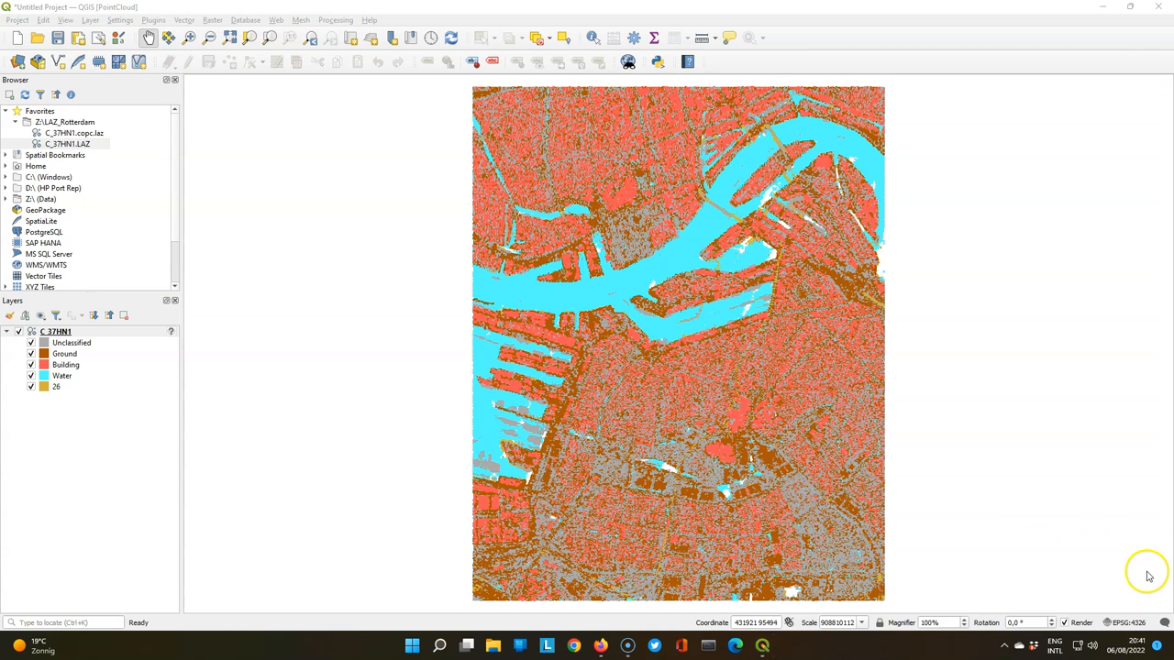
# Step: Show the C_37HN1 layer's classification legend with class percentages, then reach the project CRS settings
pyautogui.click(66, 143)
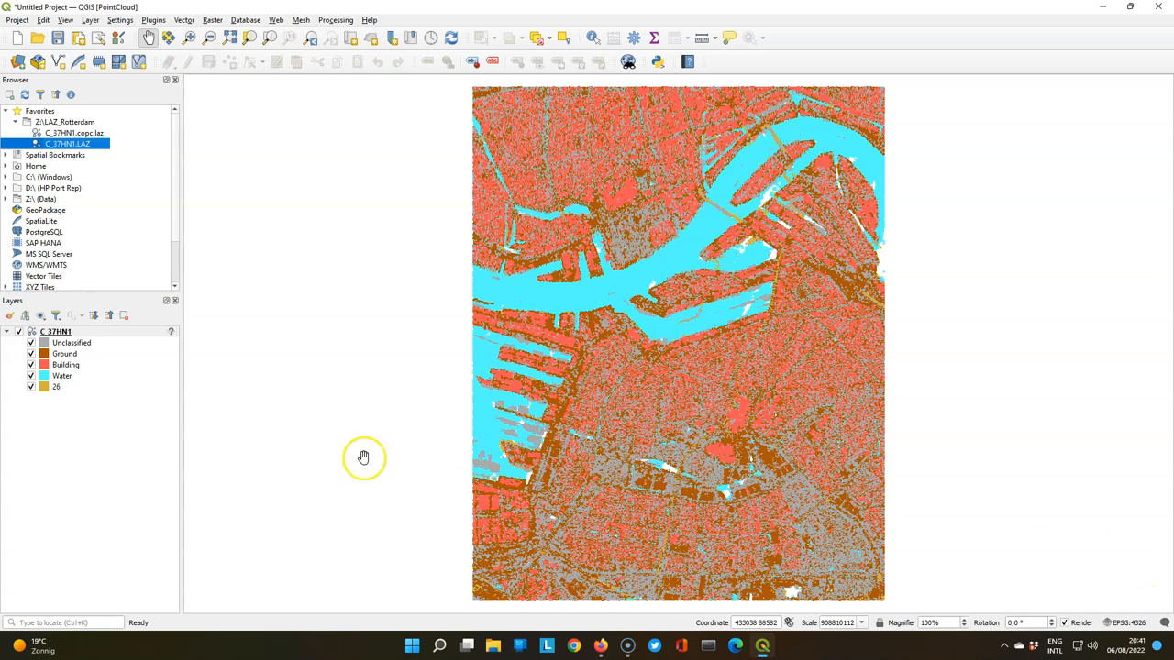
pyautogui.click(8, 316)
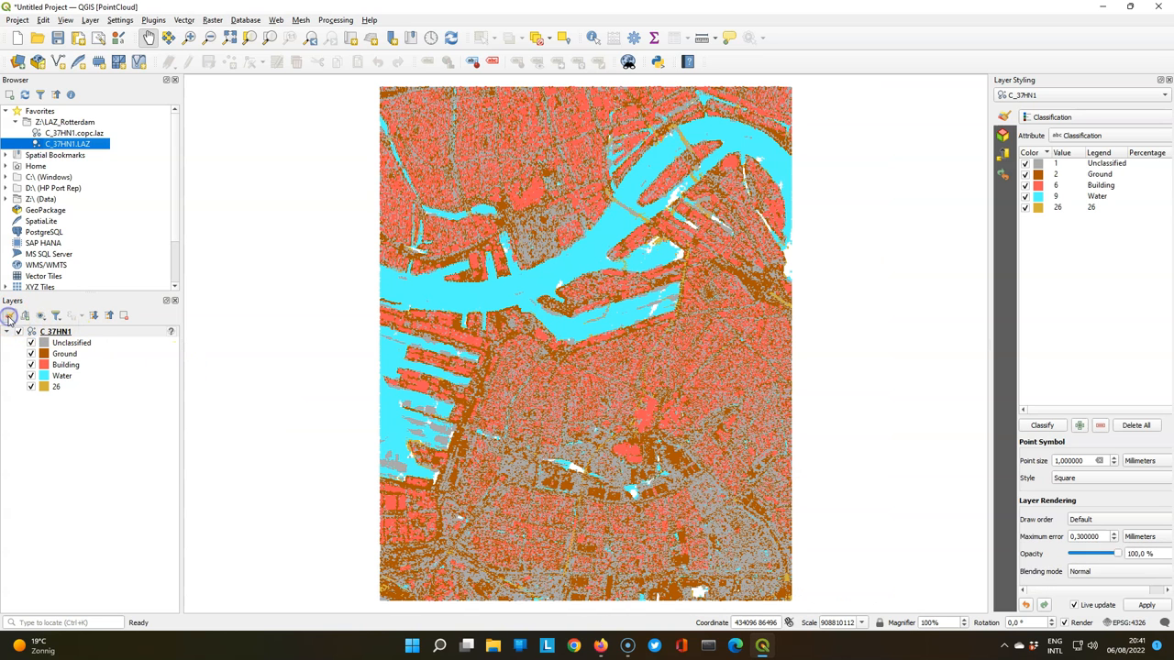
pyautogui.moveTo(998, 194)
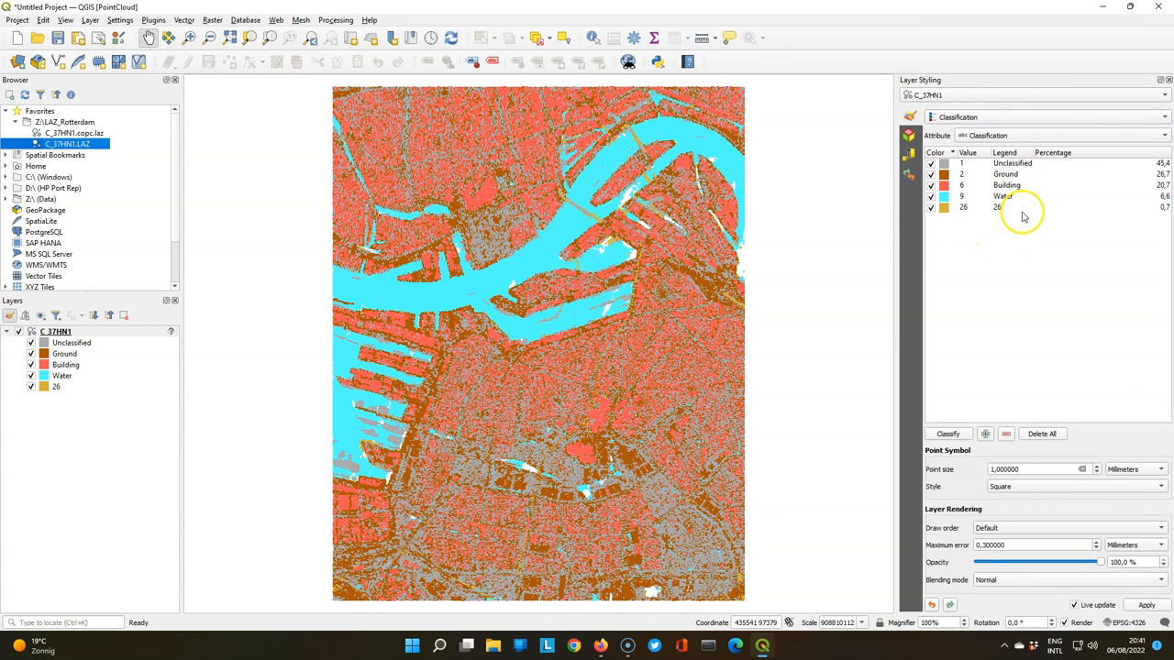
pyautogui.moveTo(693, 293)
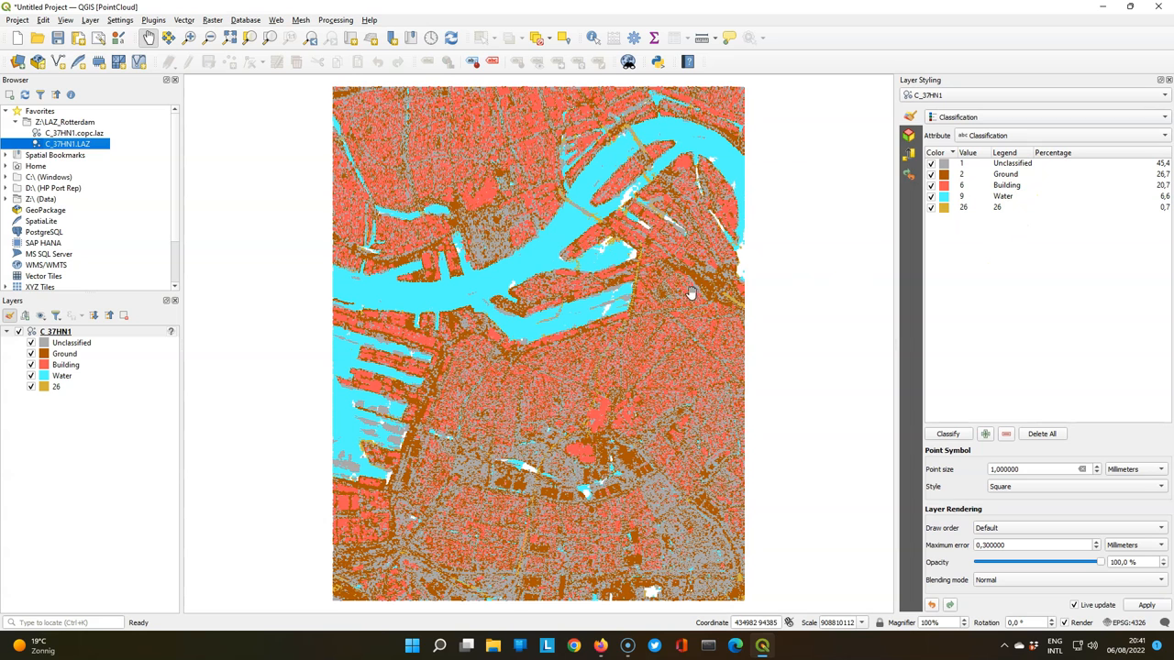
pyautogui.moveTo(462, 418)
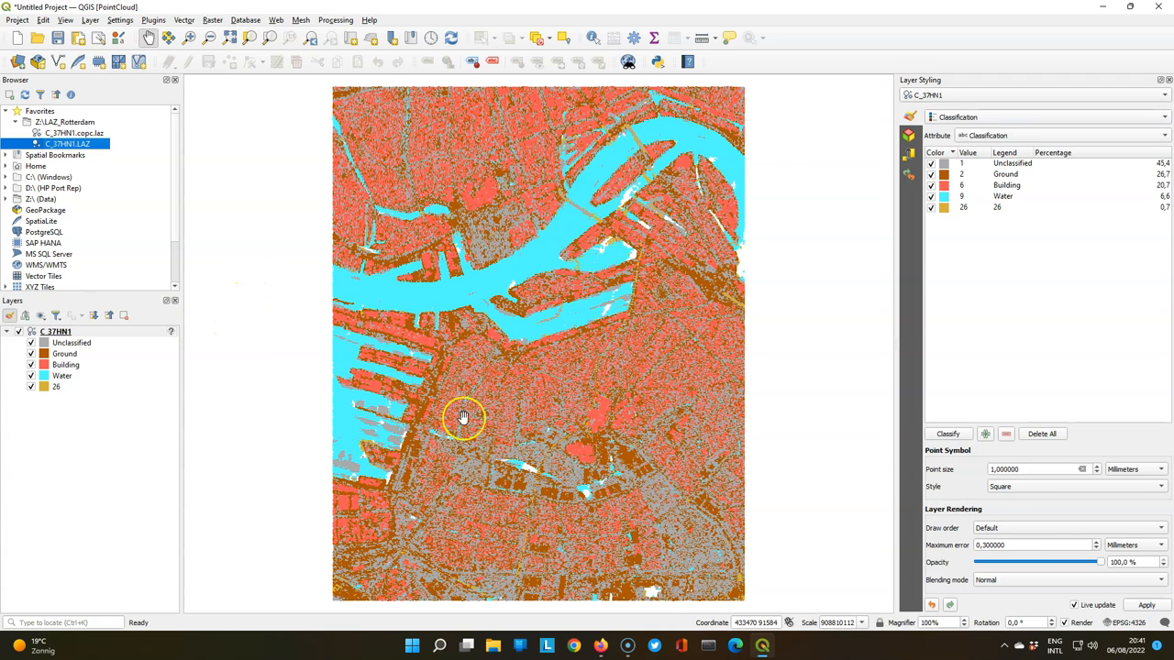
pyautogui.click(1128, 624)
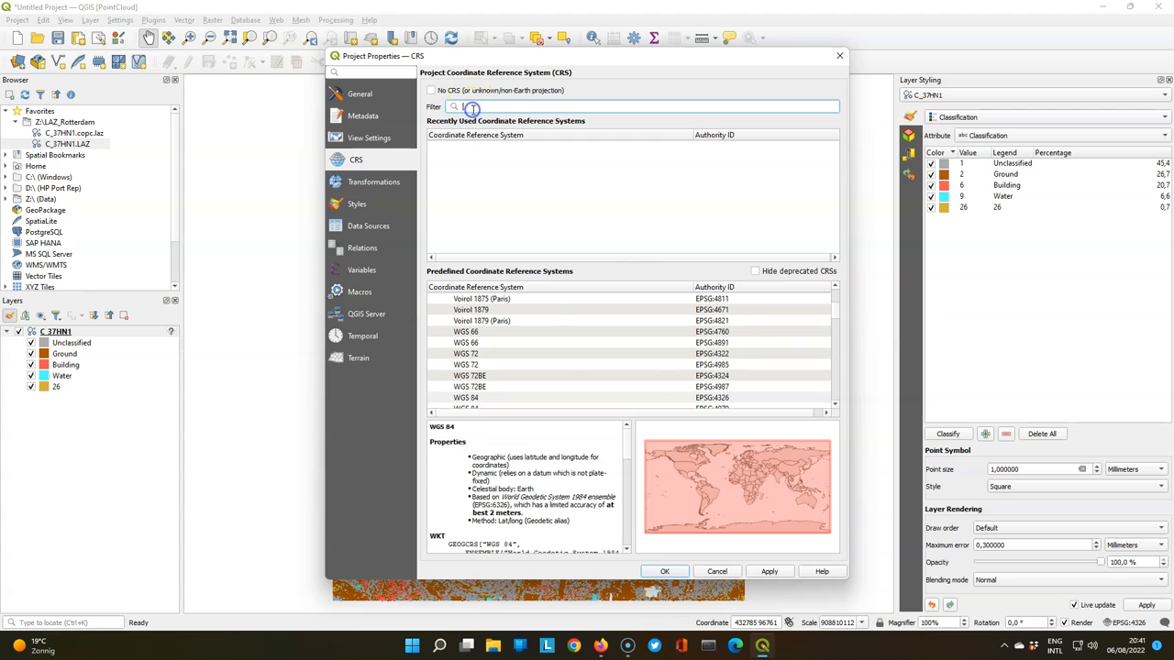
# Step: Set the project CRS and the point cloud layer CRS to Amersfoort / RD New (EPSG:28992)
pyautogui.write('28992')
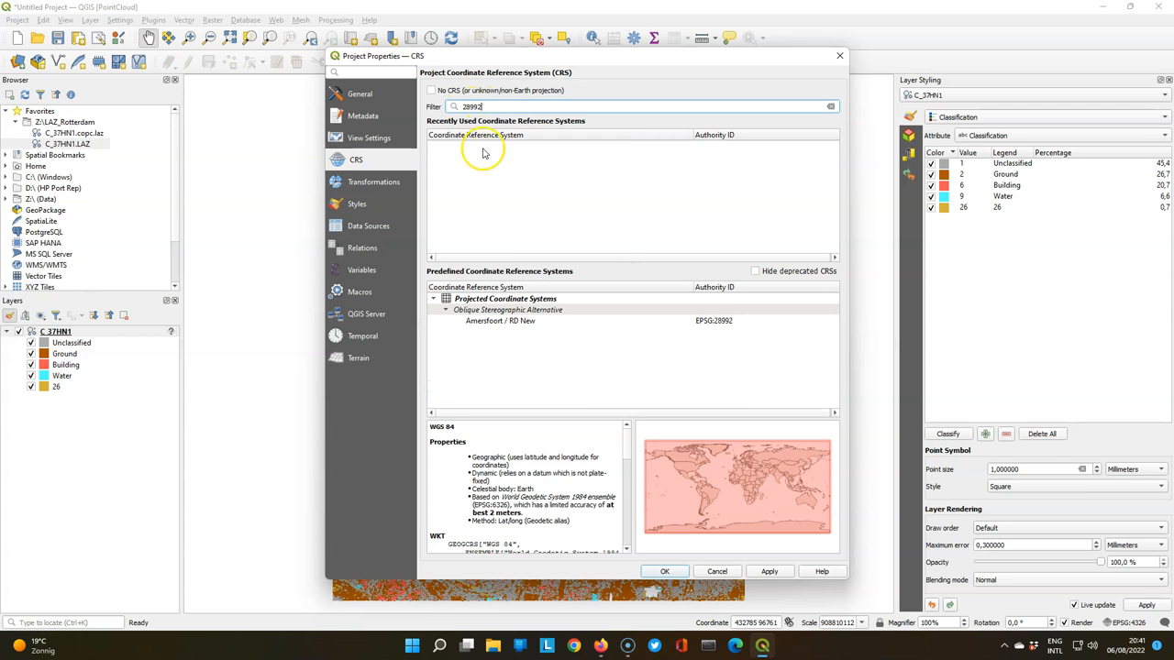
pyautogui.click(501, 319)
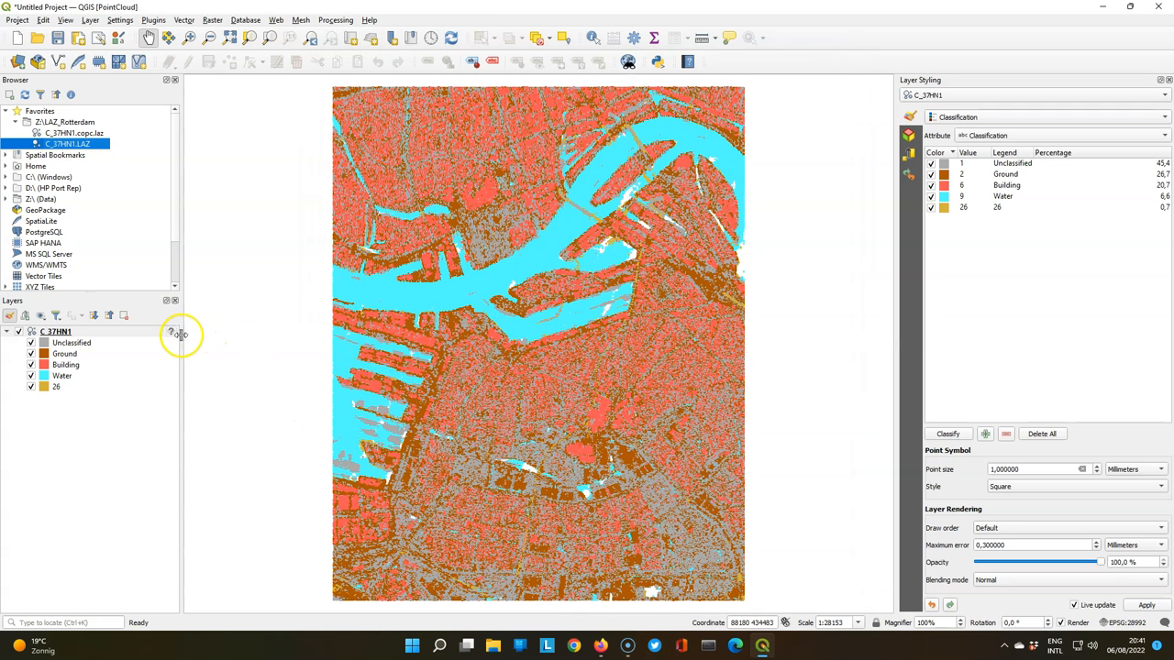
pyautogui.rightClick(55, 330)
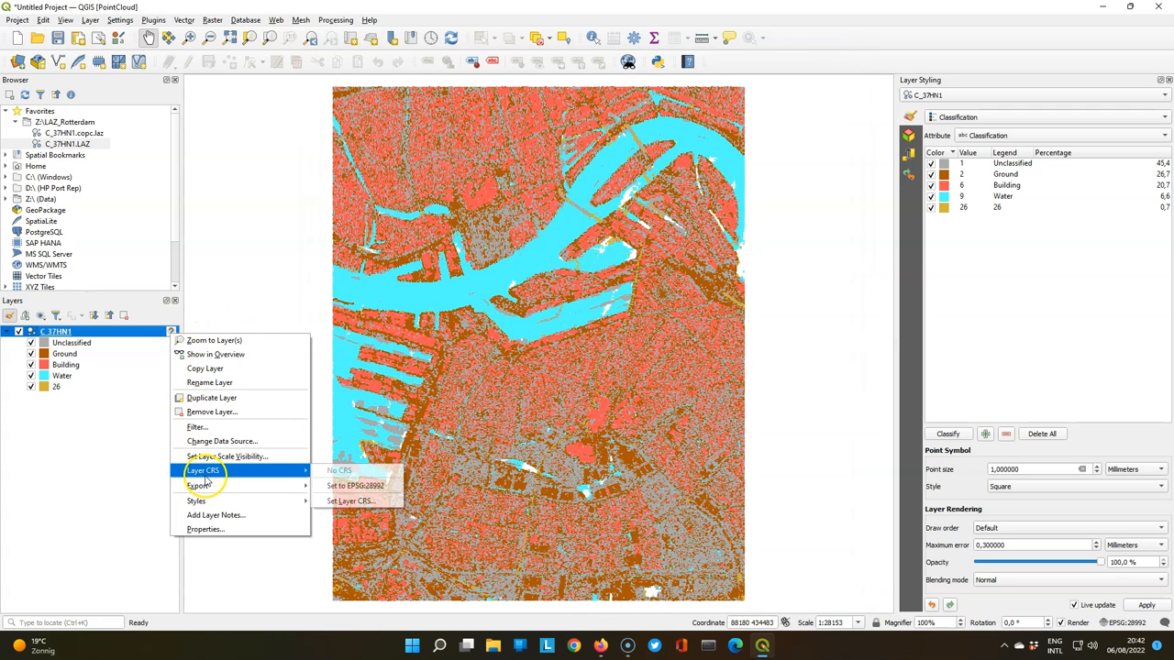
pyautogui.click(220, 422)
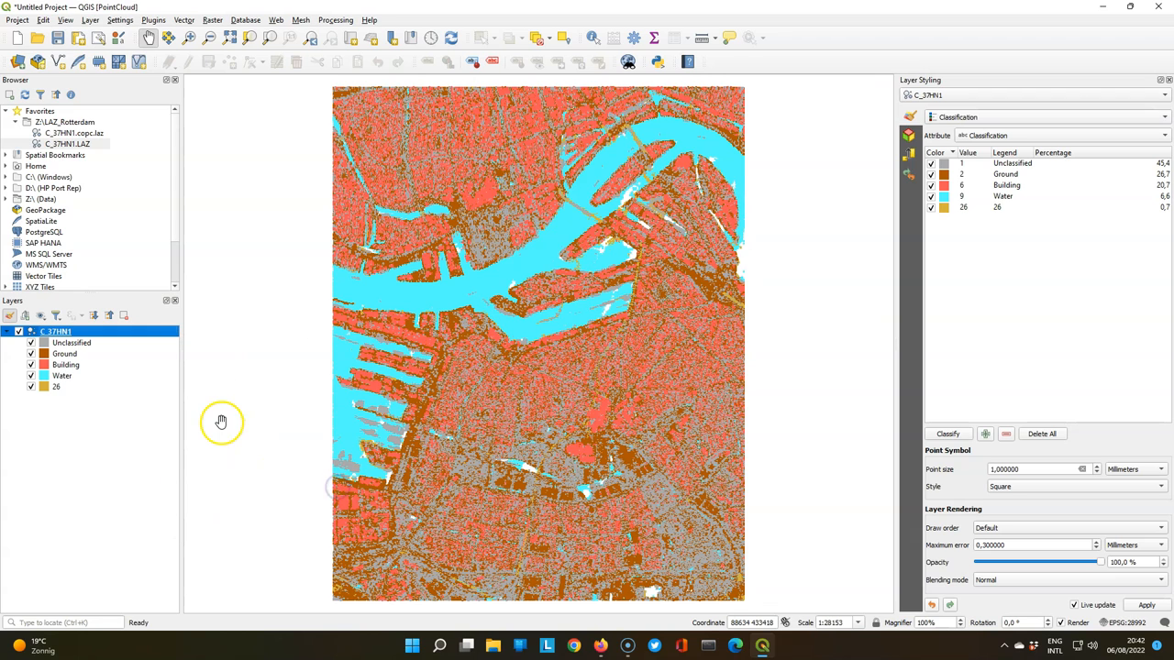
pyautogui.moveTo(58, 174)
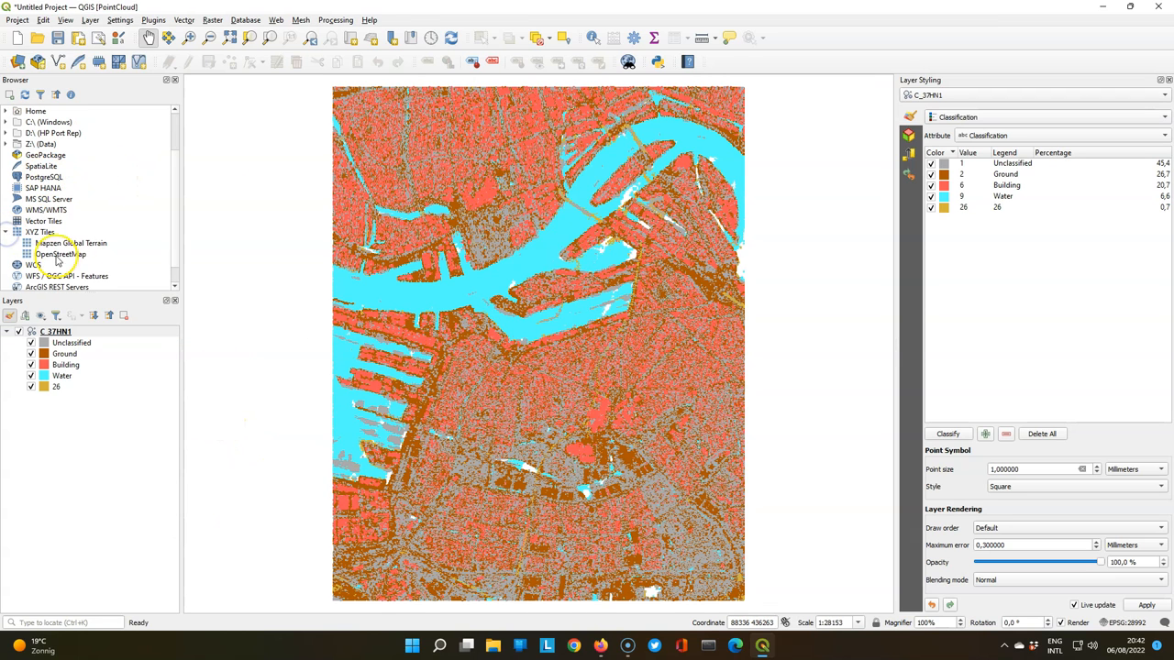
# Step: Add the OpenStreetMap XYZ basemap, accepting the suggested transformation
pyautogui.doubleClick(60, 253)
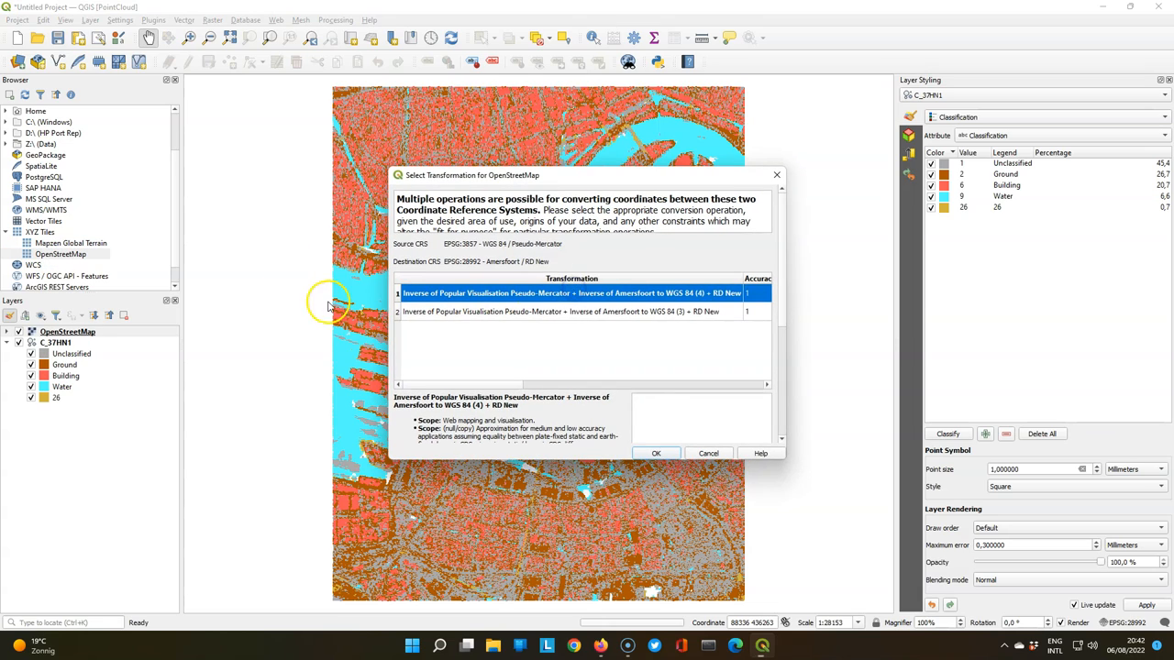
pyautogui.click(656, 453)
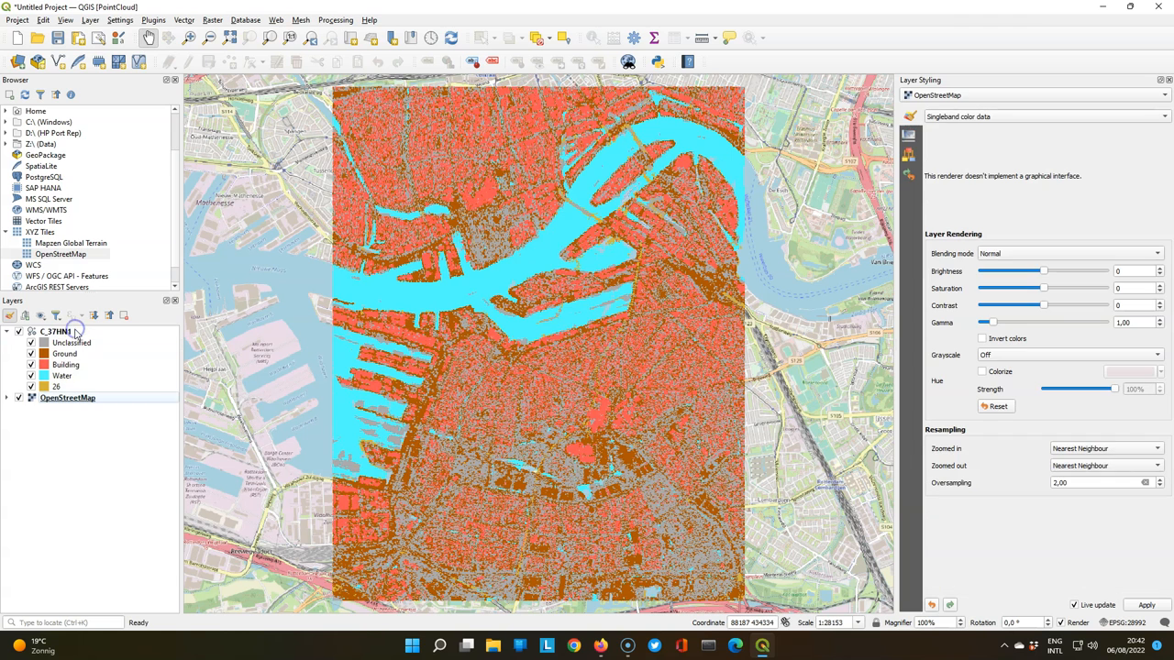
pyautogui.moveTo(57, 330)
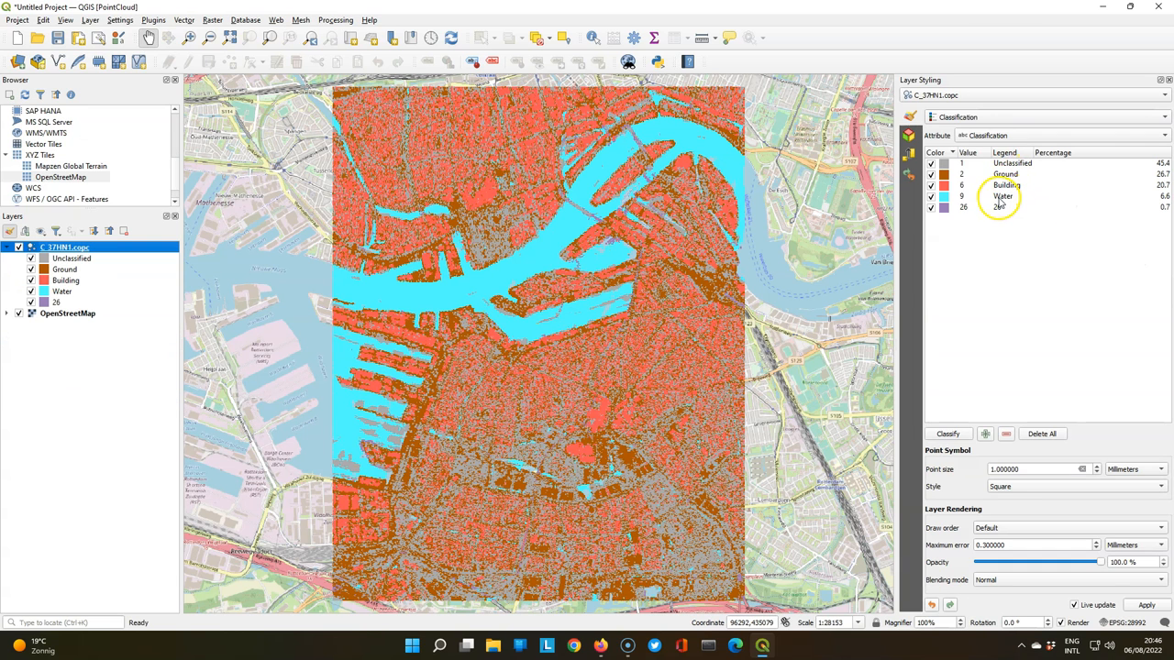
pyautogui.moveTo(1137, 224)
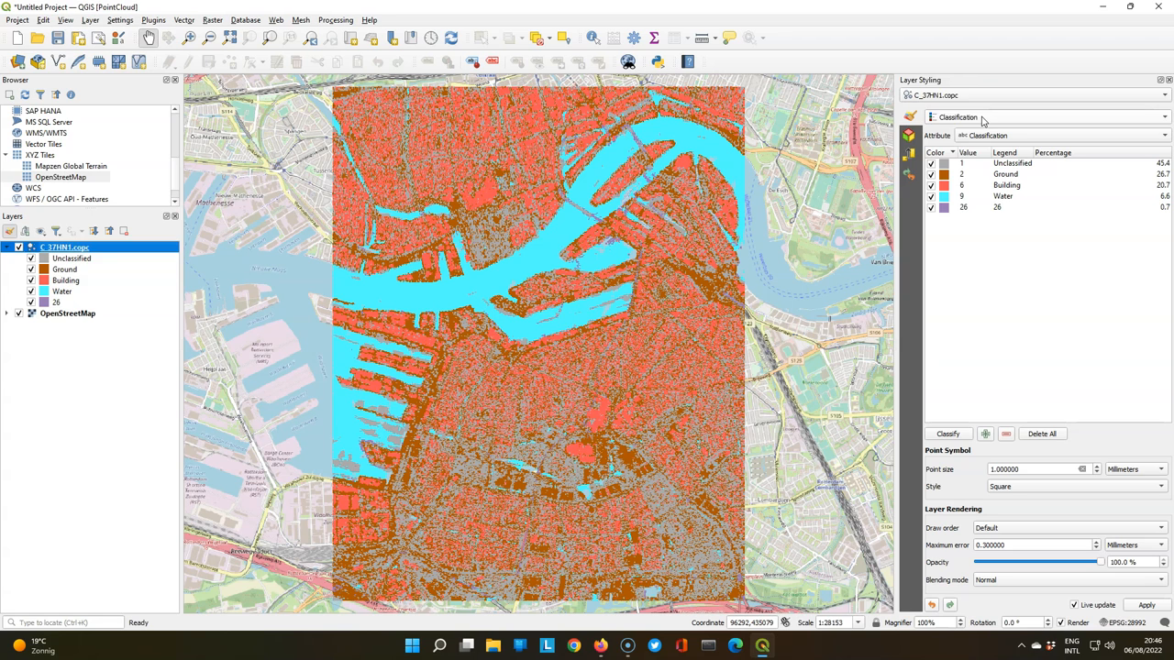
# Step: Colour the point cloud with Attribute by Ramp on elevation Z
pyautogui.click(1046, 117)
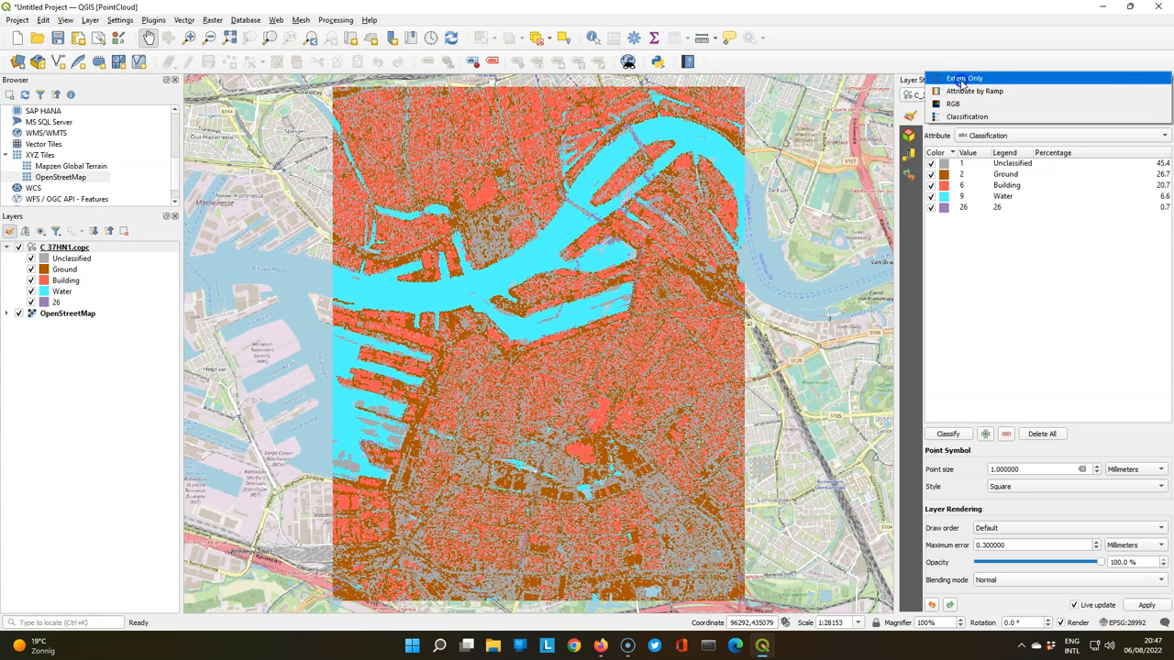
pyautogui.click(976, 90)
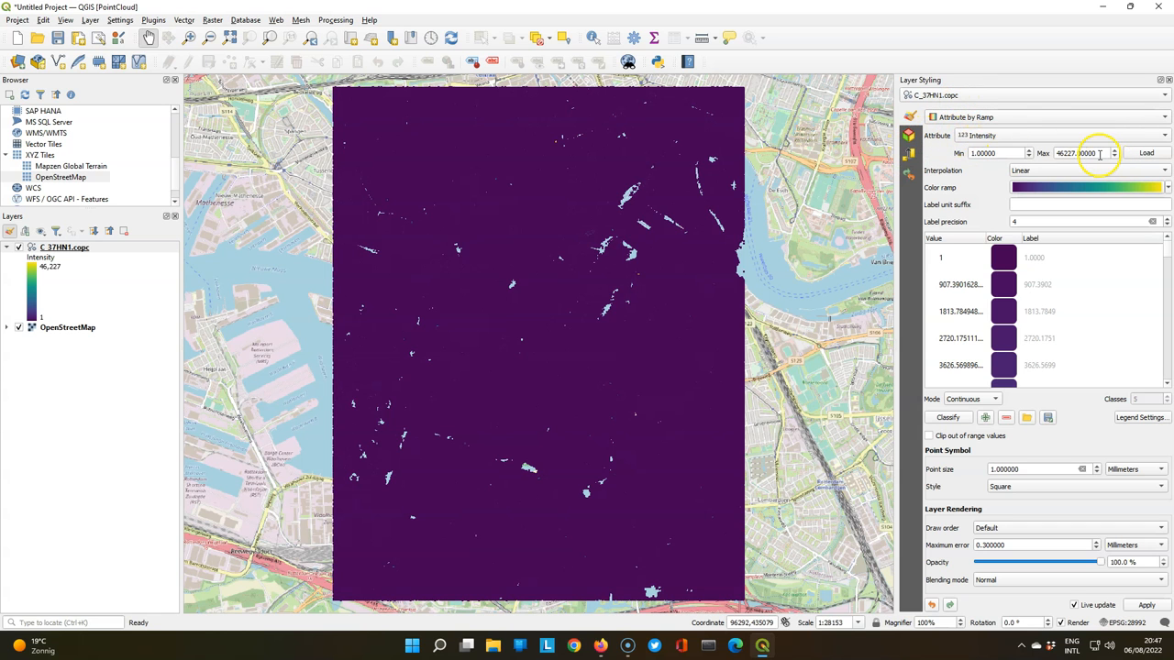
pyautogui.click(1060, 136)
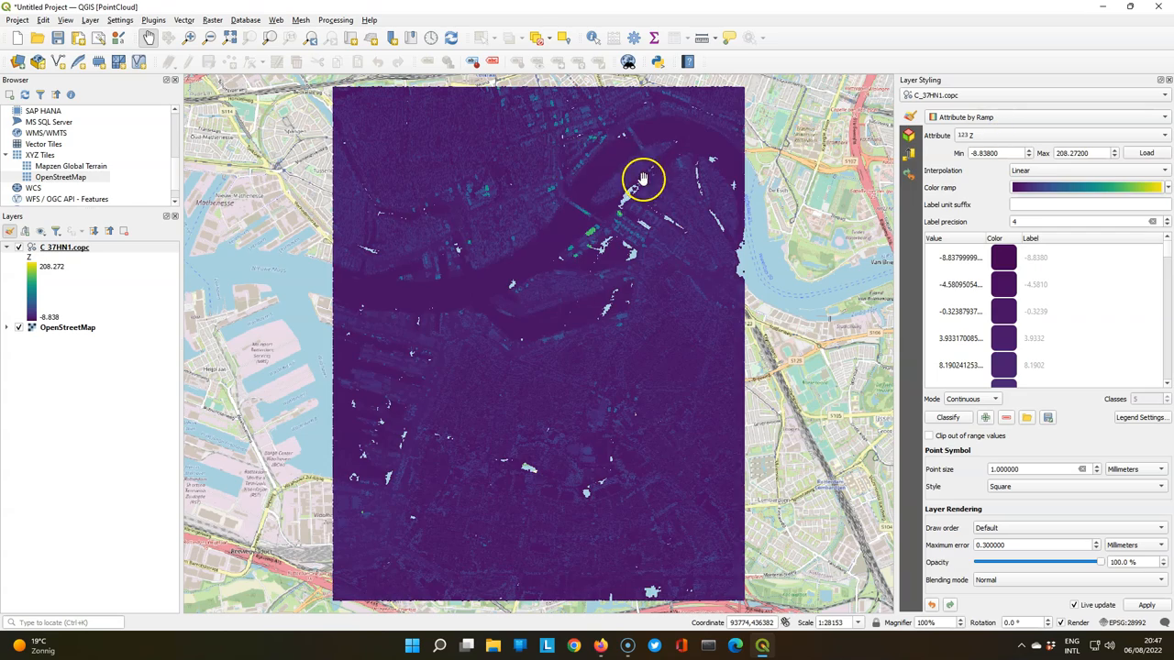
pyautogui.scroll(-3)
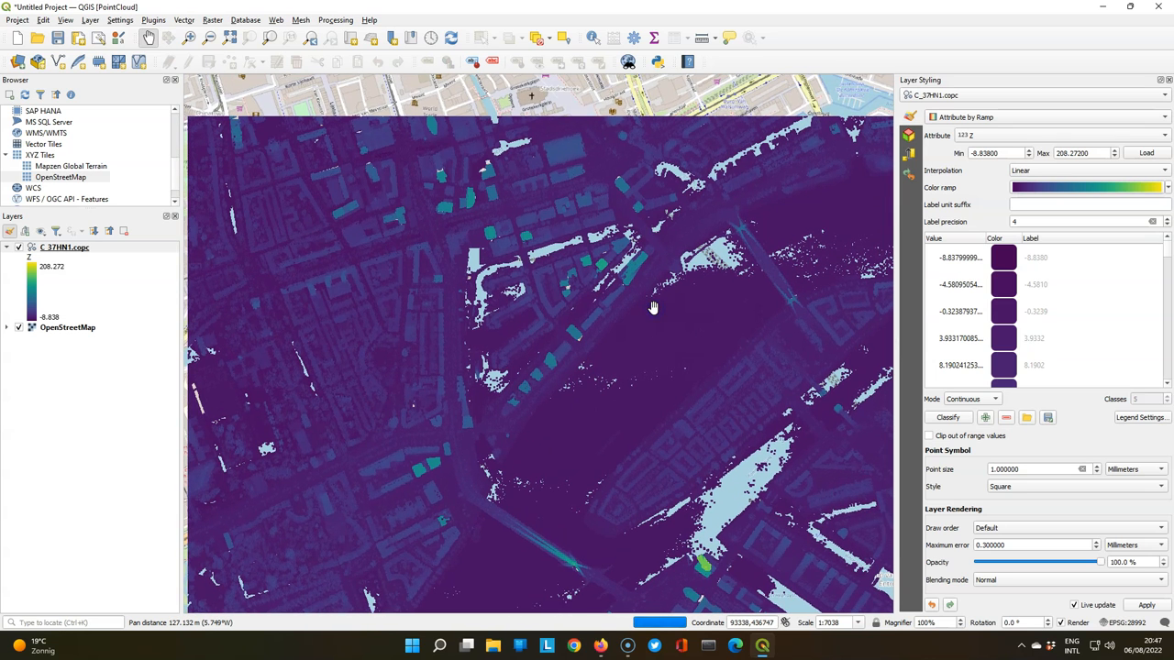
# Step: Switch the point cloud renderer to Extent Only, revealing the OpenStreetMap streets
pyautogui.click(1034, 95)
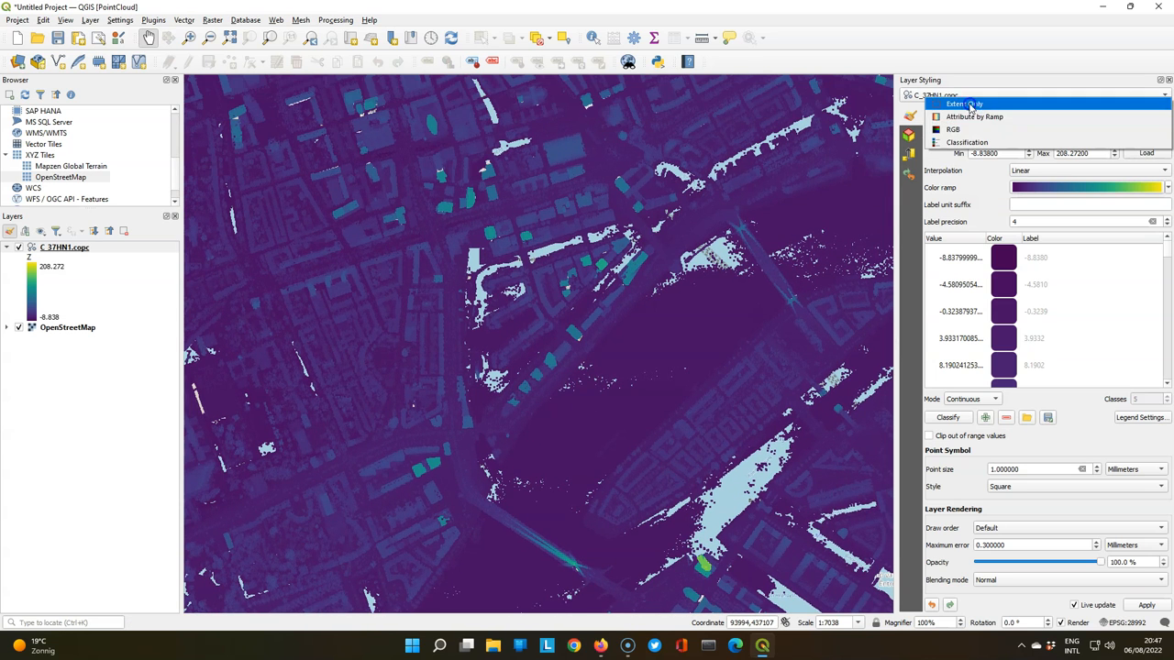
pyautogui.click(964, 103)
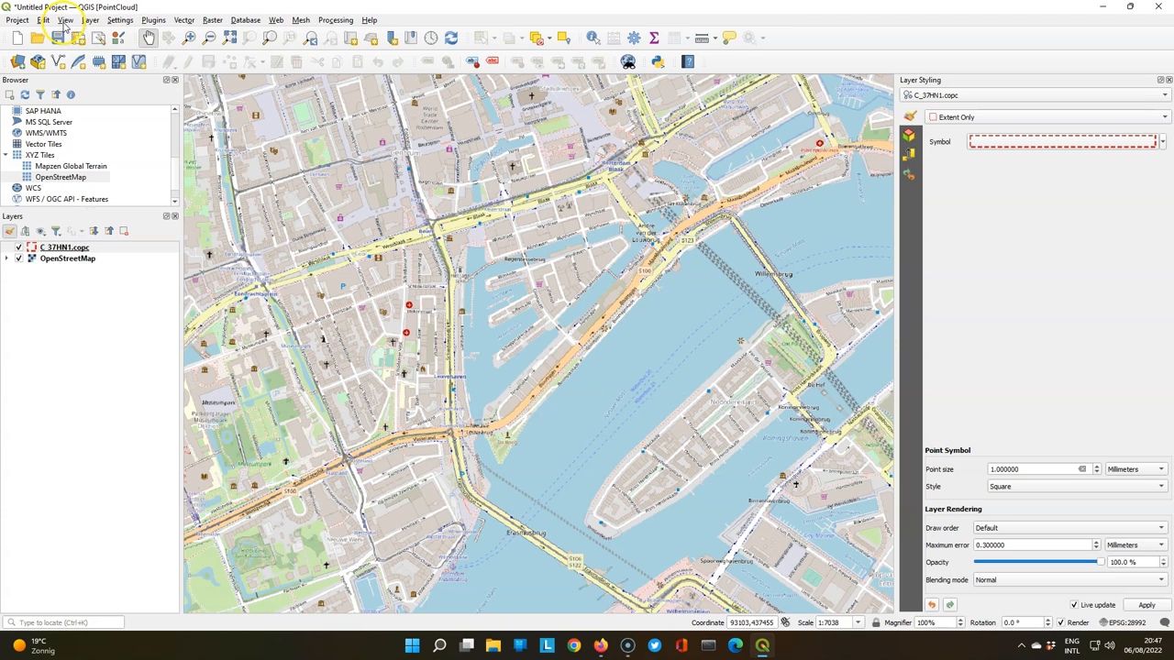
# Step: Browse the View menu commands toward the Elevation Profile panel
pyautogui.click(66, 18)
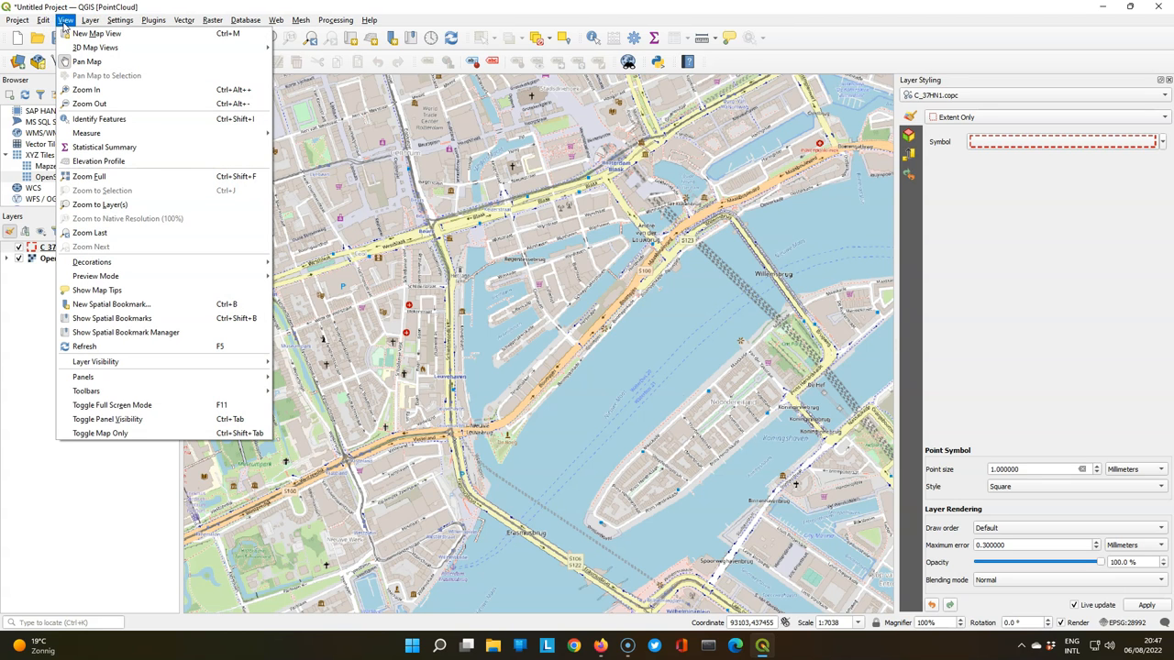
pyautogui.moveTo(99, 206)
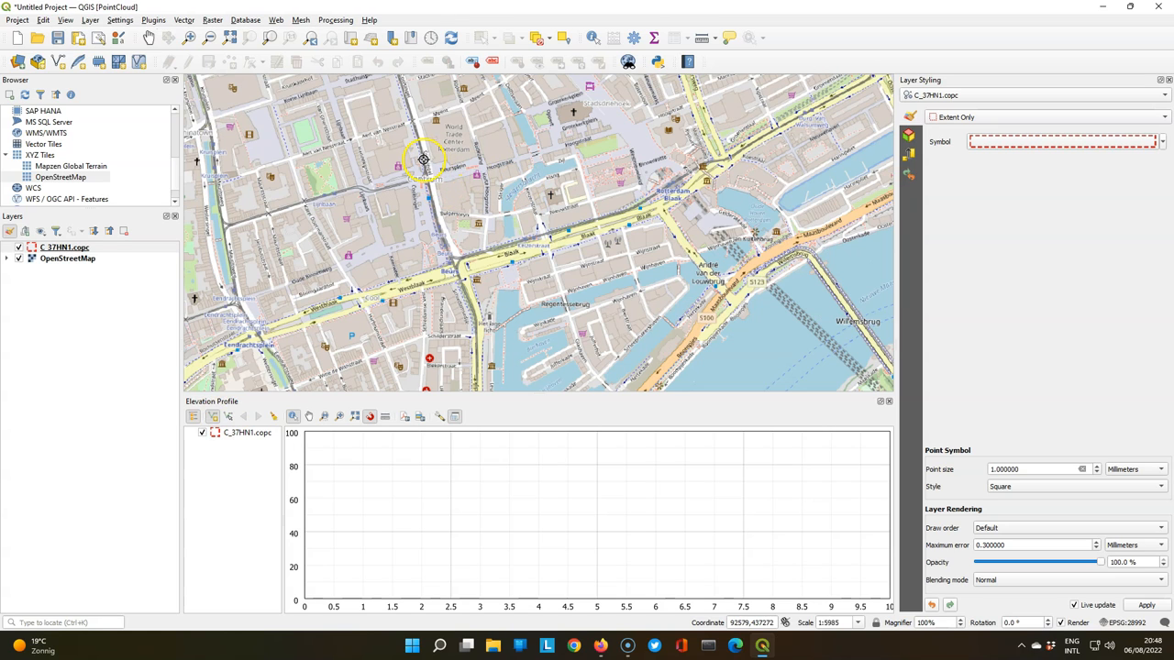
pyautogui.moveTo(527, 129)
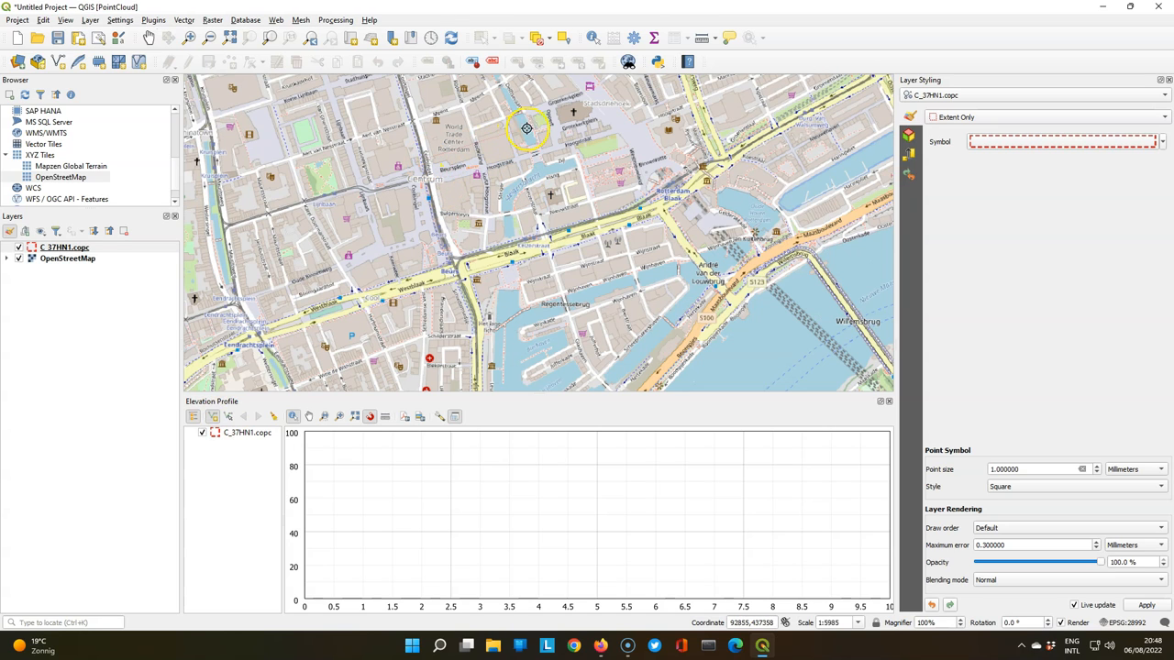
pyautogui.moveTo(601, 102)
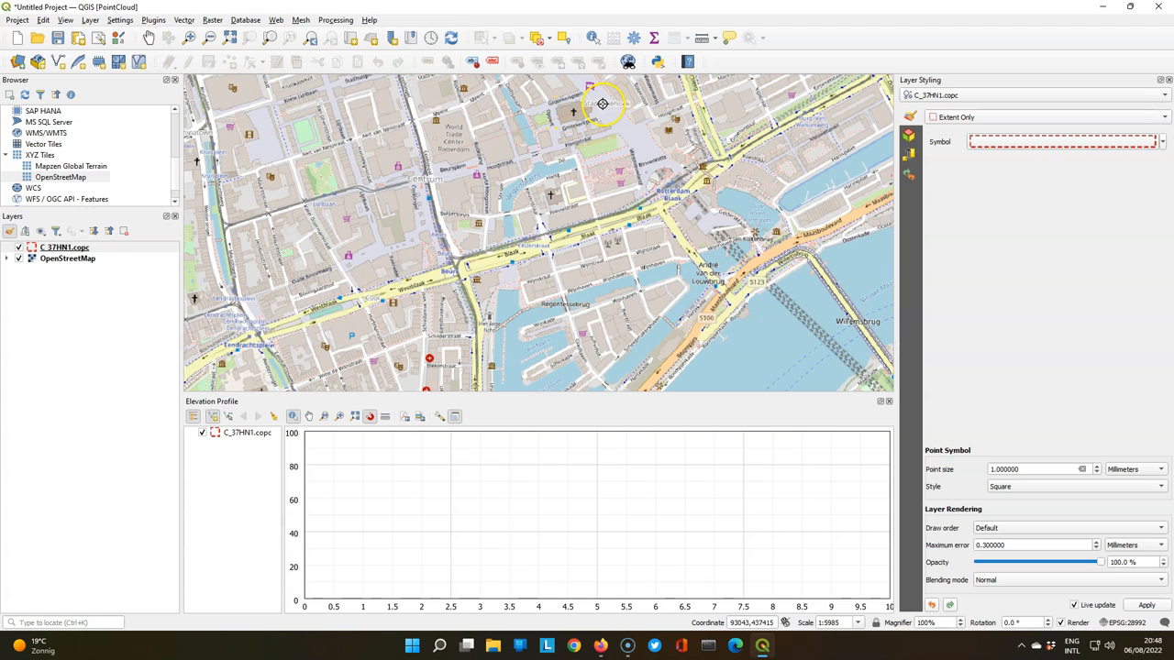
pyautogui.moveTo(598, 104)
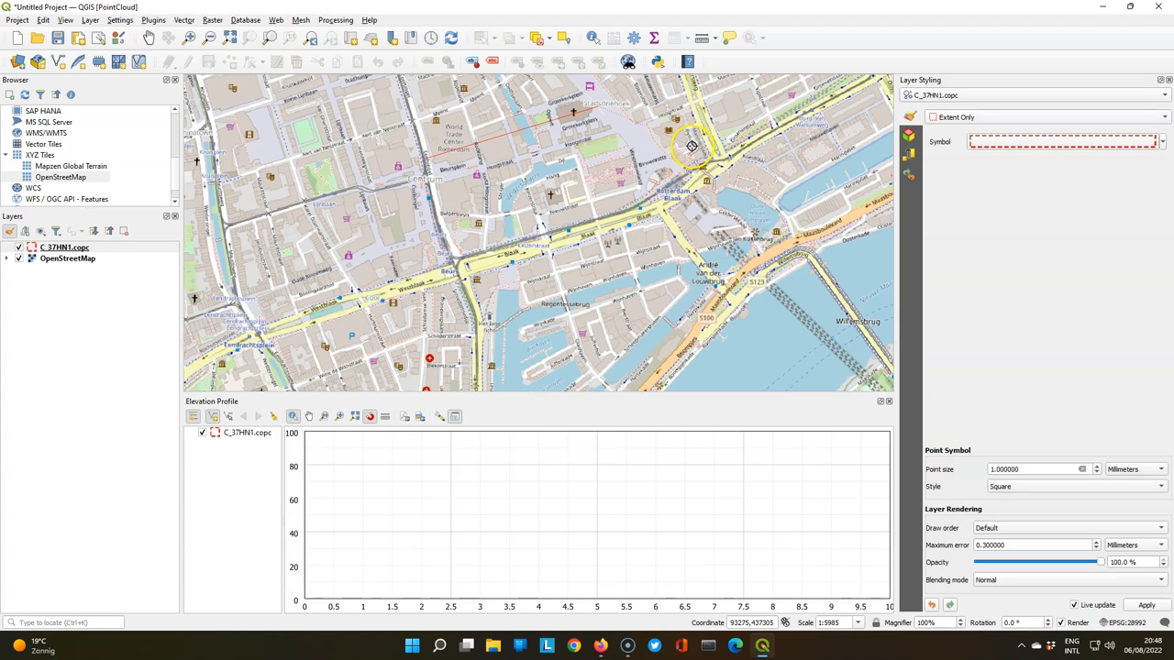
pyautogui.moveTo(726, 163)
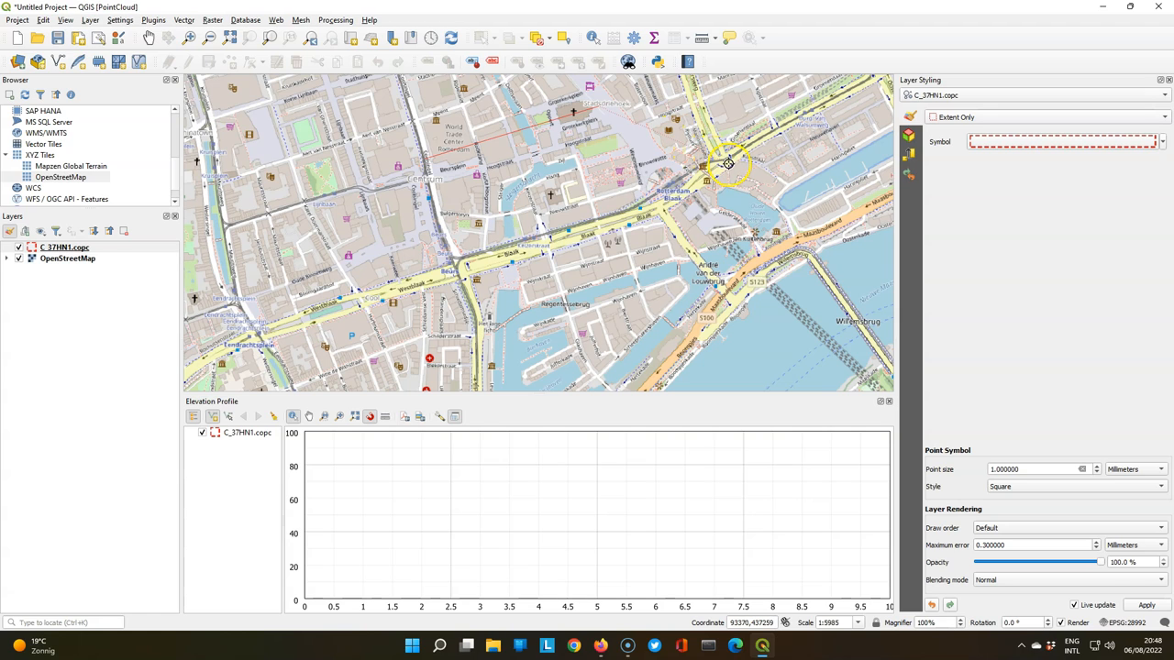
pyautogui.moveTo(767, 187)
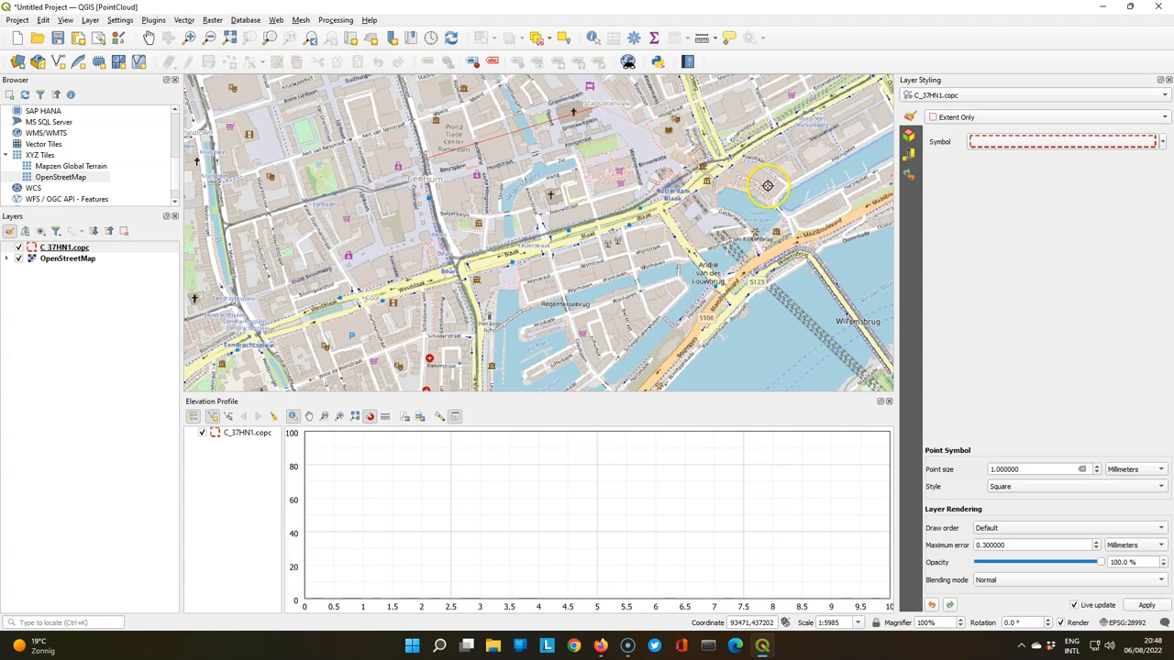
pyautogui.moveTo(884, 363)
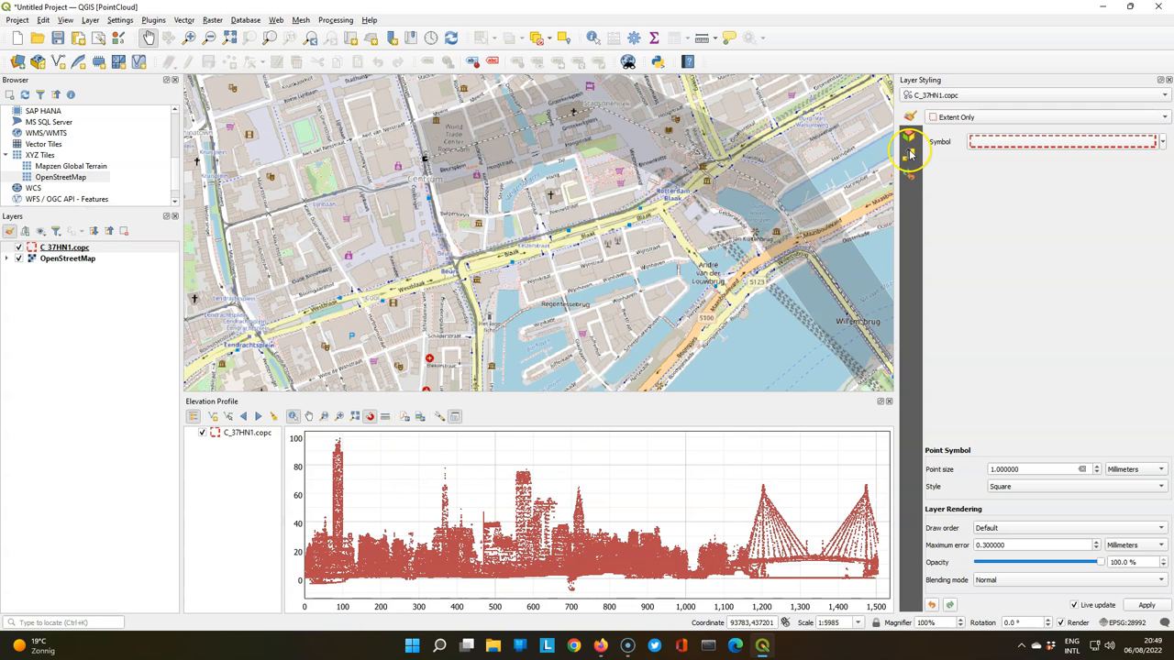
pyautogui.moveTo(1067, 132)
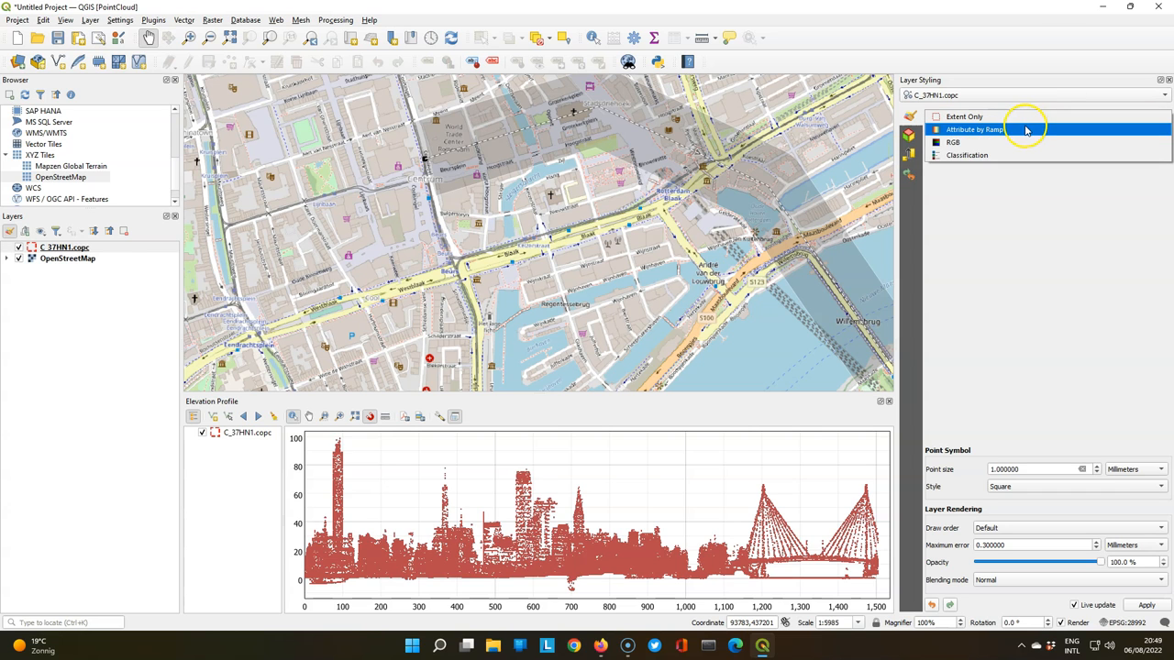
pyautogui.click(973, 129)
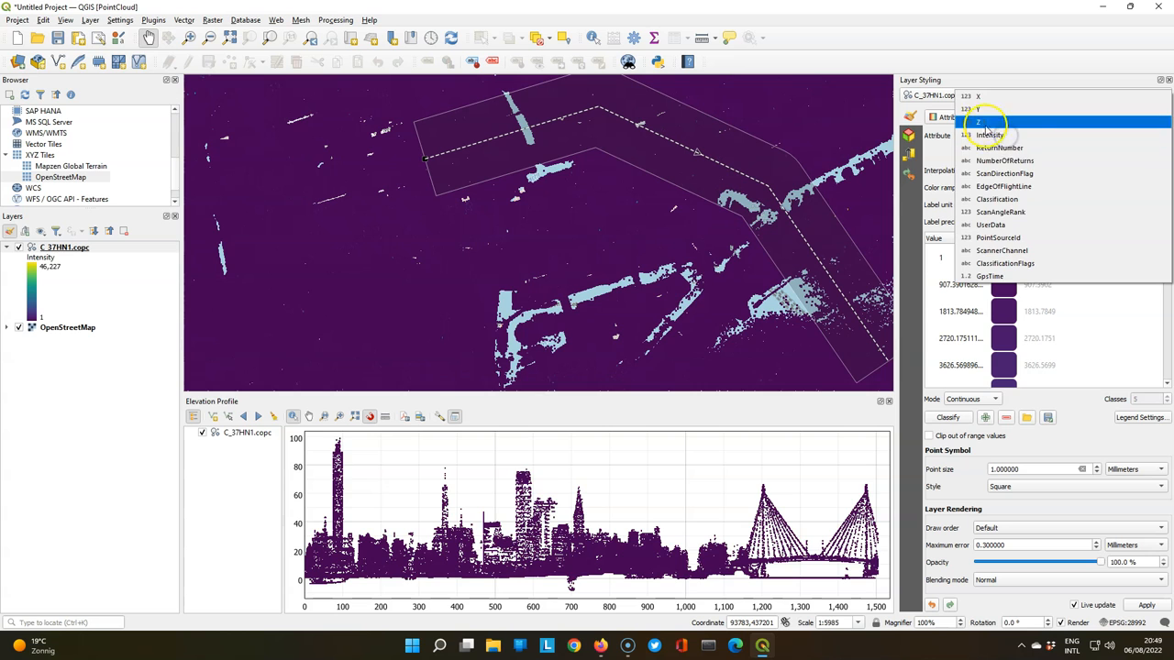
pyautogui.click(990, 121)
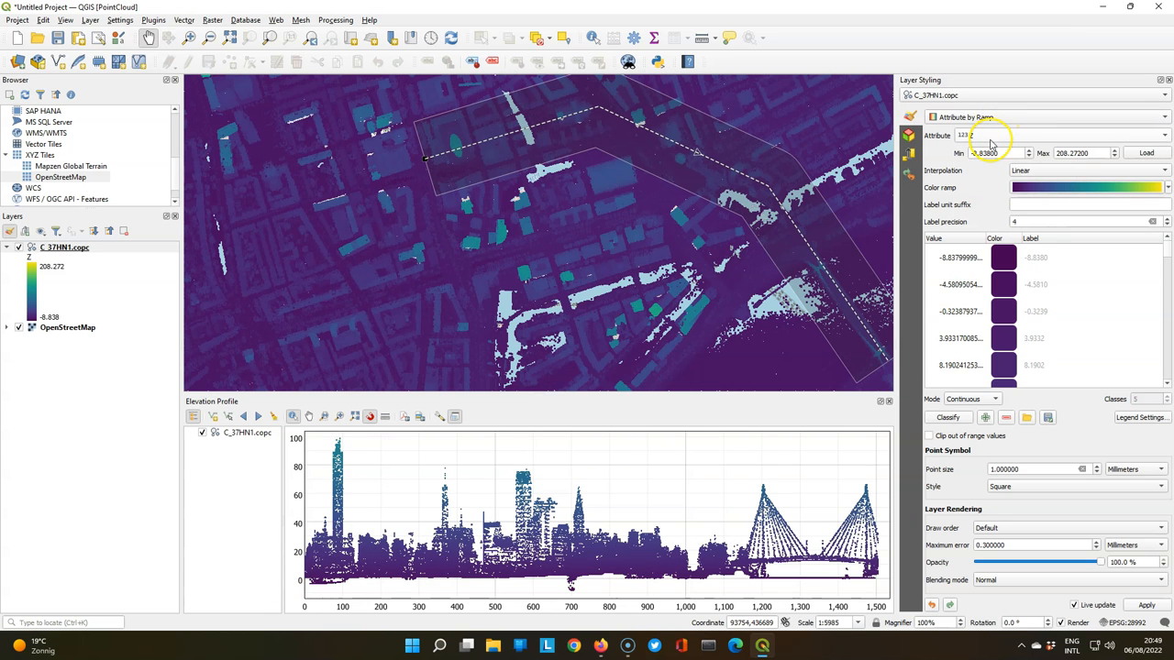
pyautogui.click(1063, 136)
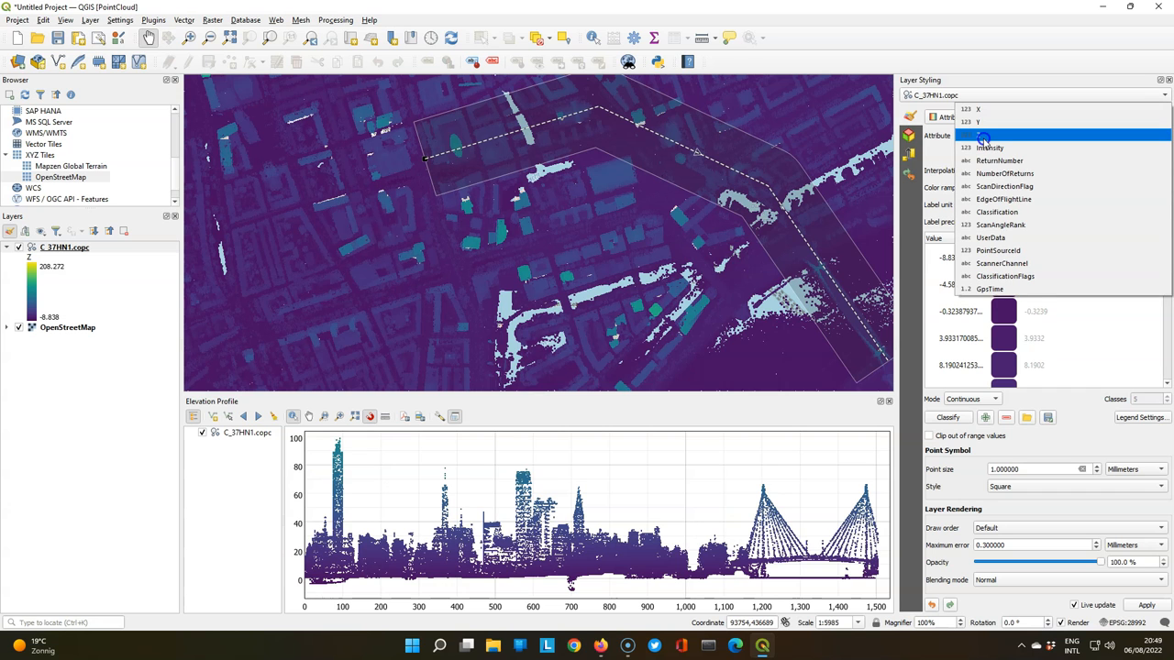
pyautogui.click(997, 213)
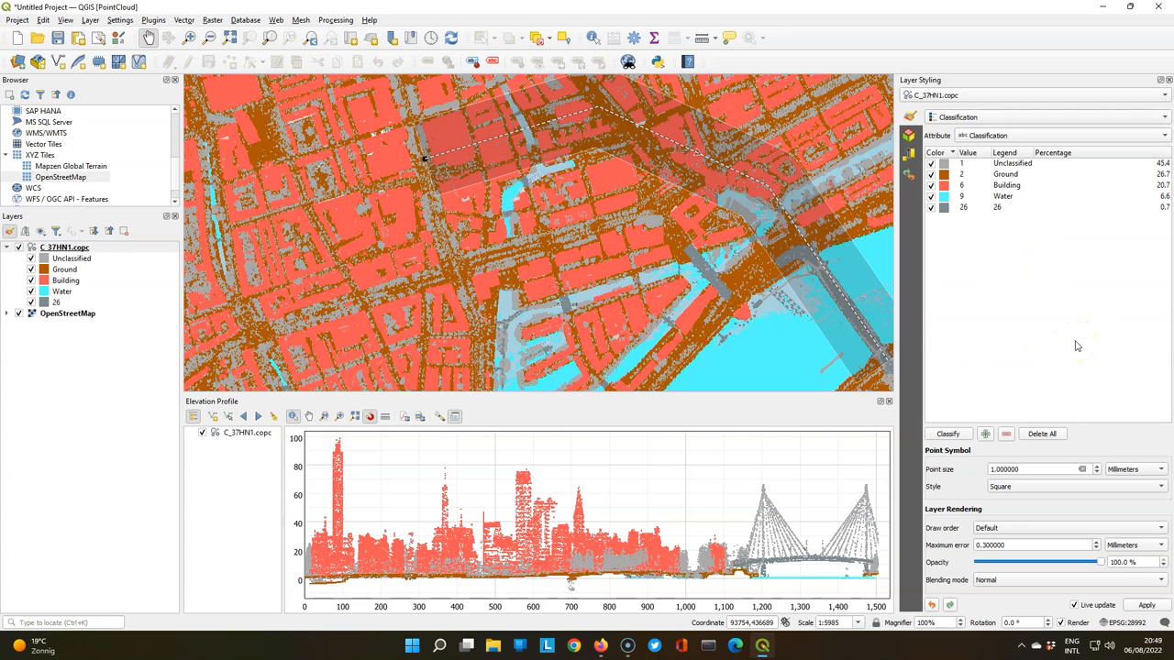
pyautogui.moveTo(1042, 275)
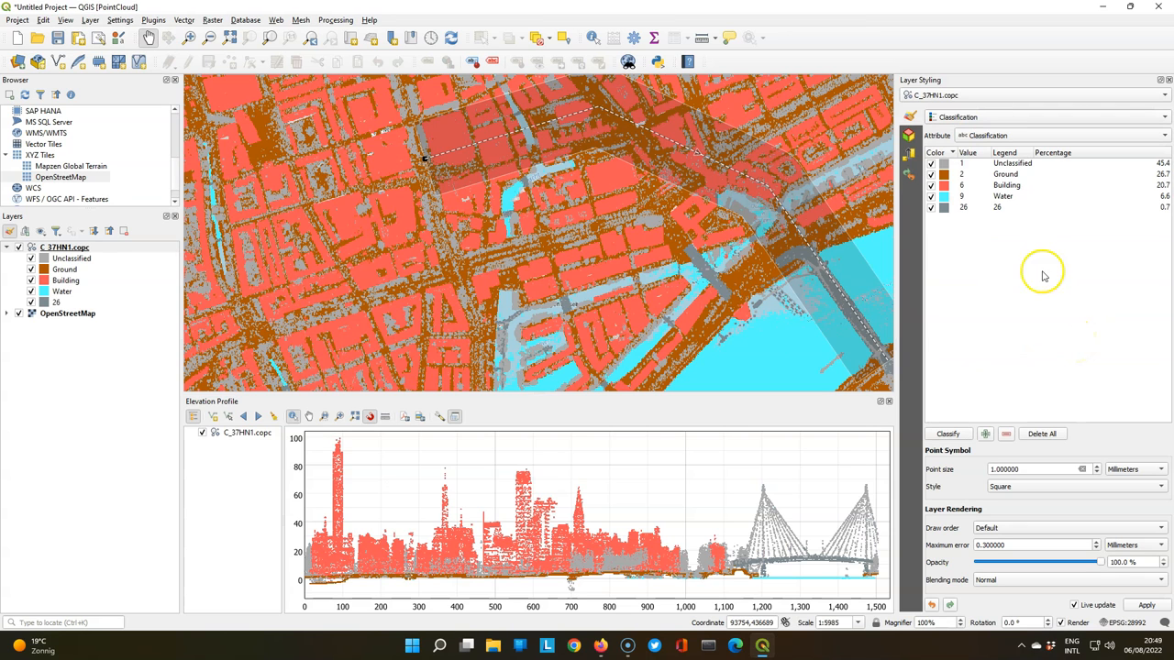
pyautogui.click(1043, 117)
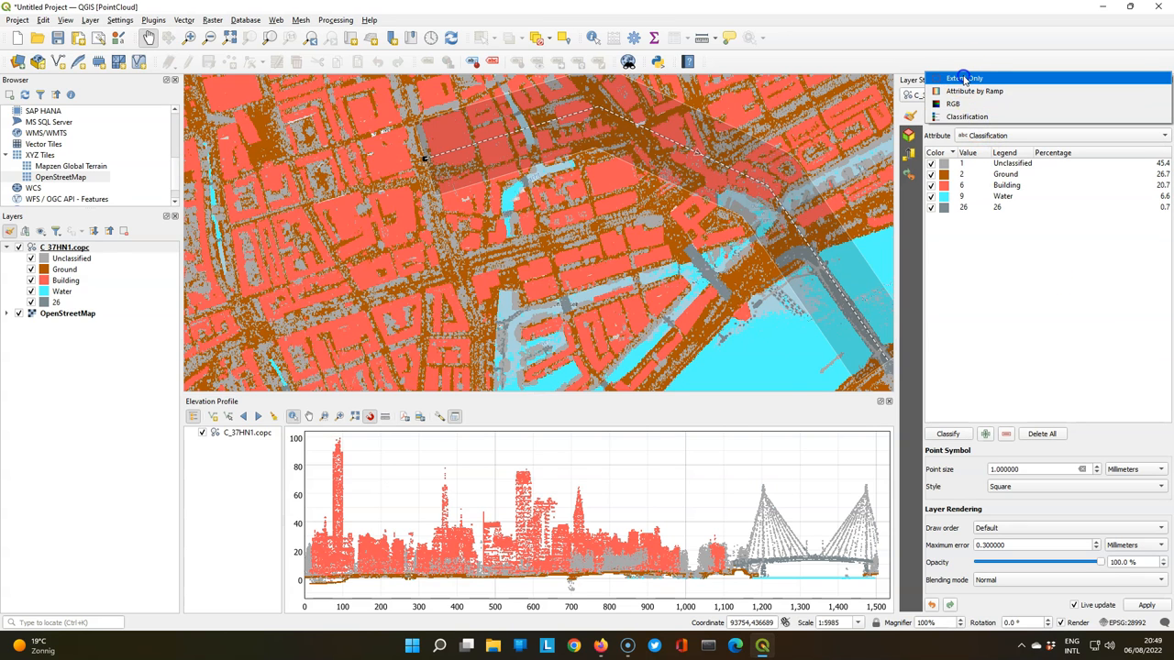
pyautogui.click(965, 77)
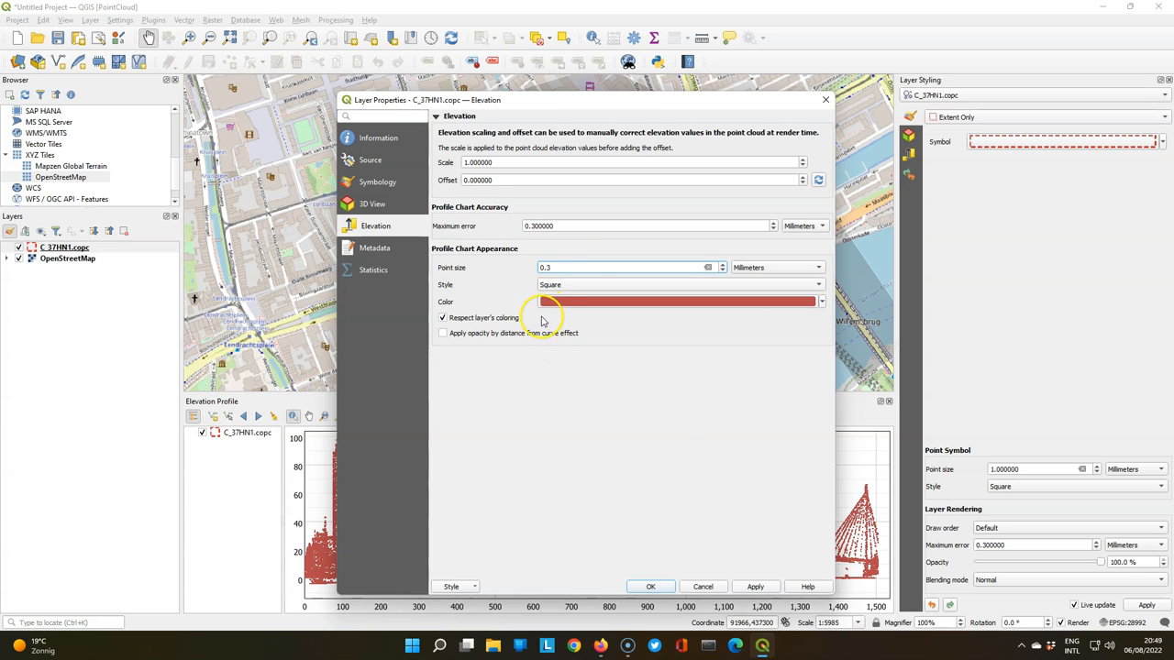
# Step: Draw profile points as green circles fading by distance from the line, and apply
pyautogui.click(678, 284)
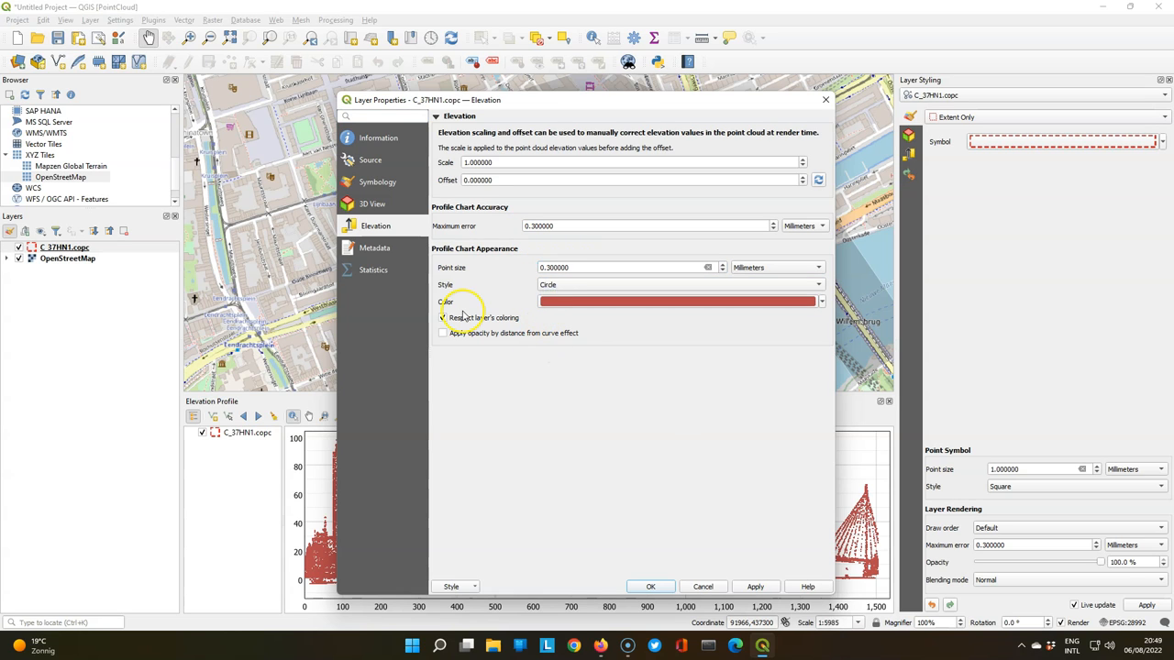
pyautogui.click(444, 317)
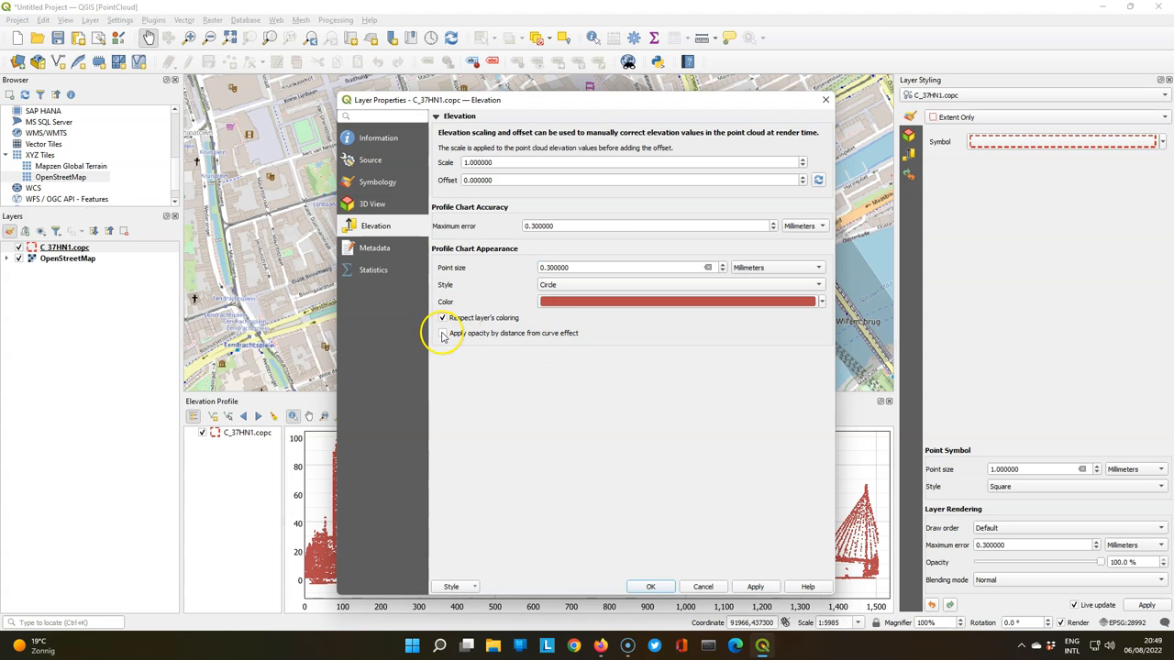
pyautogui.click(444, 334)
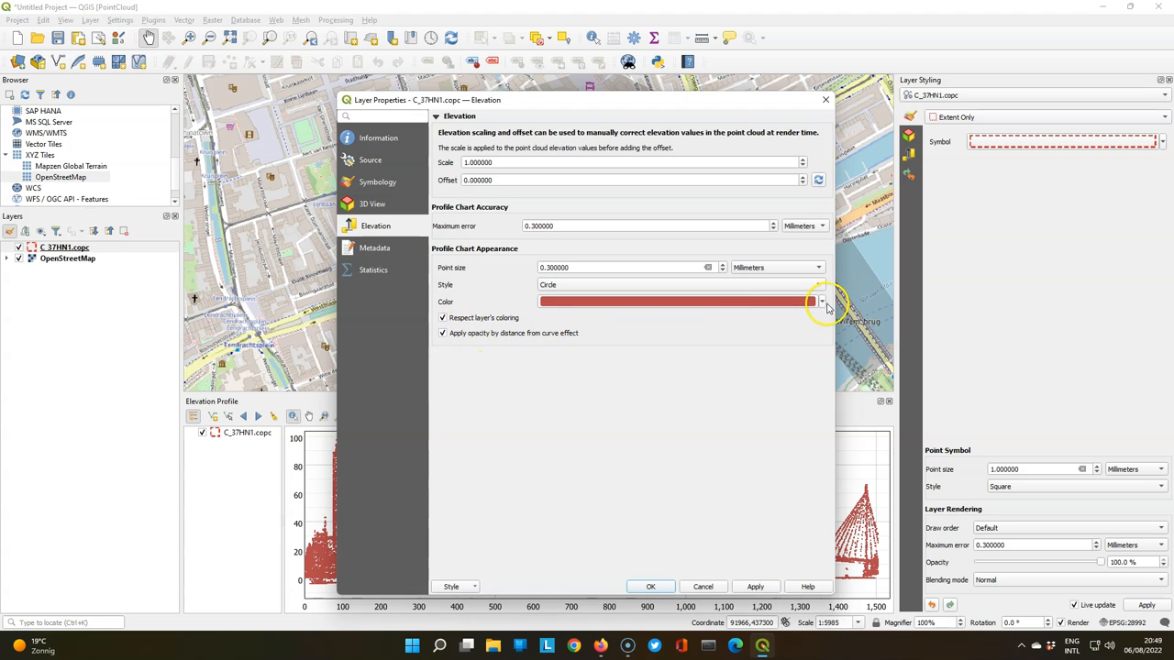
pyautogui.click(821, 300)
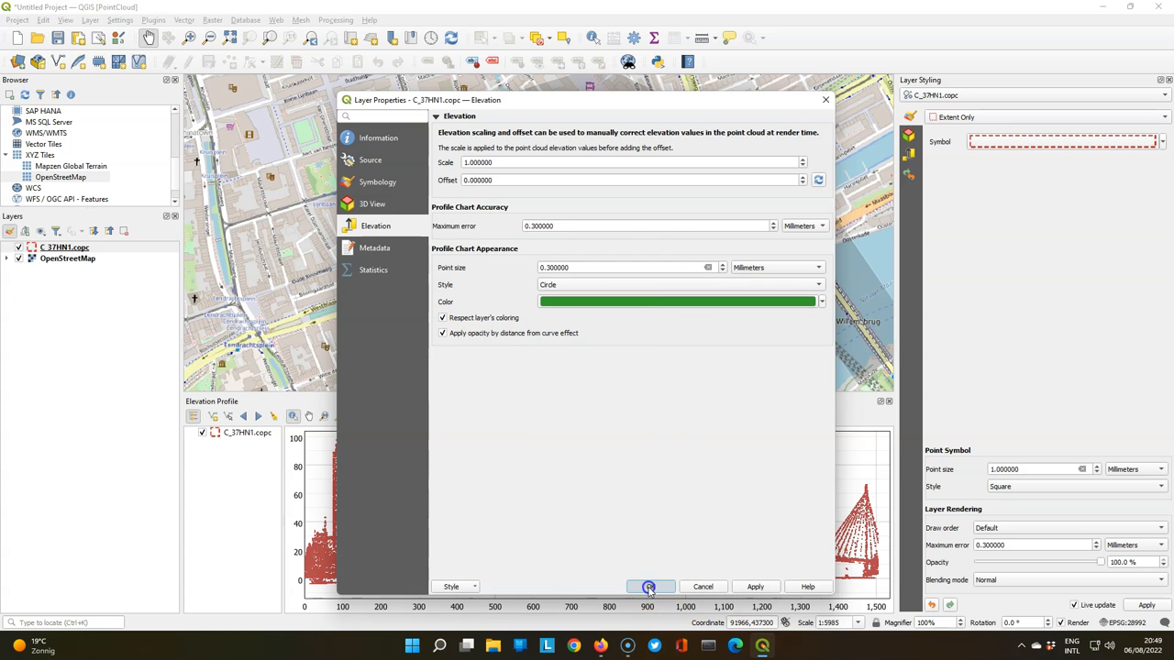
pyautogui.click(649, 586)
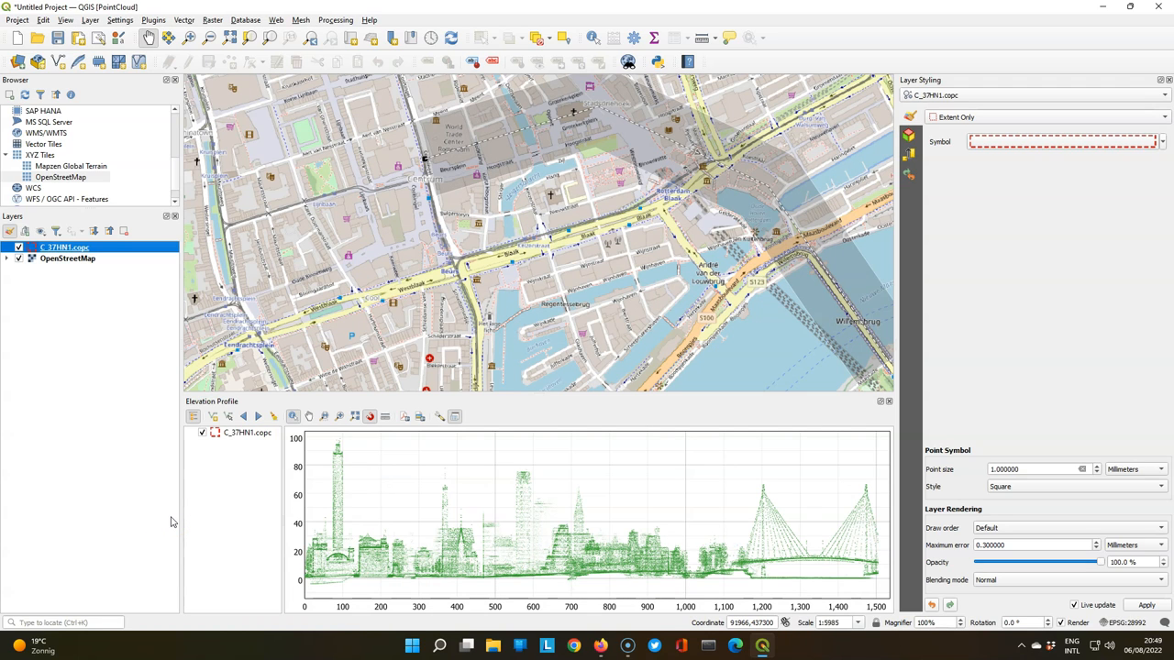
pyautogui.moveTo(678, 644)
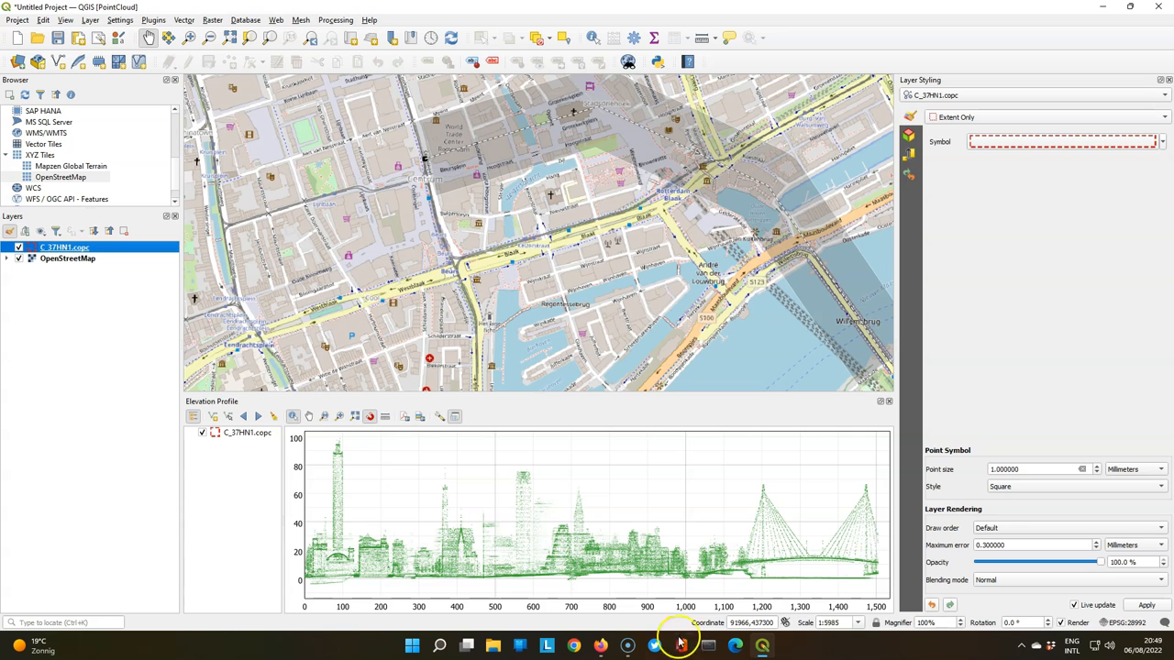
pyautogui.moveTo(462, 565)
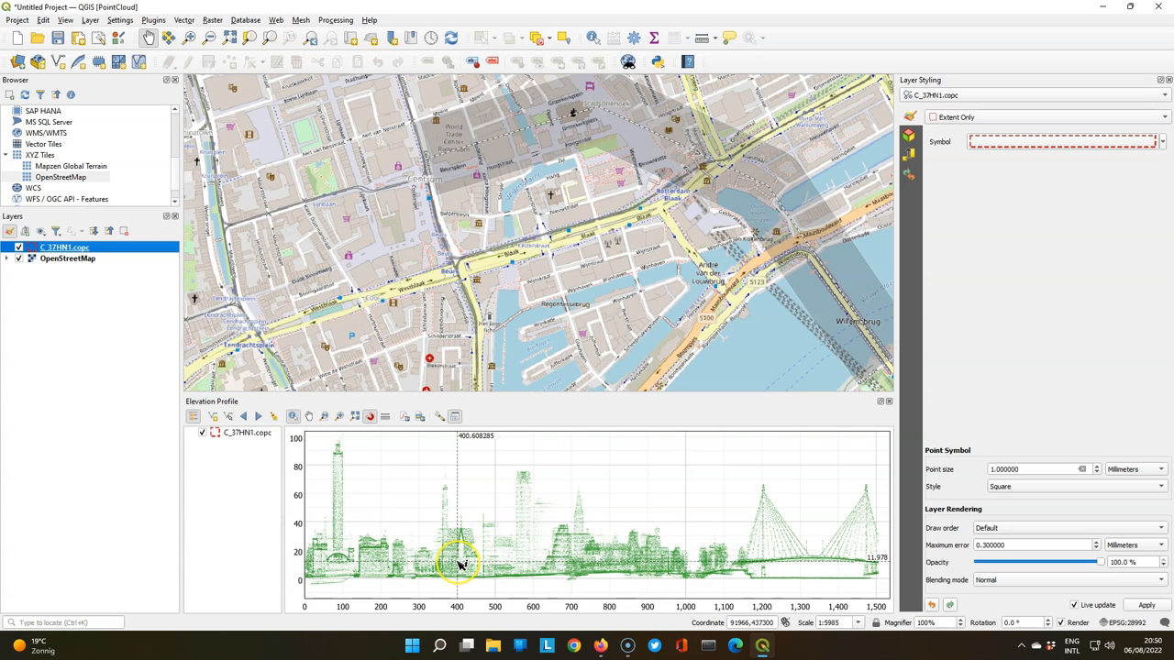
pyautogui.moveTo(444, 565)
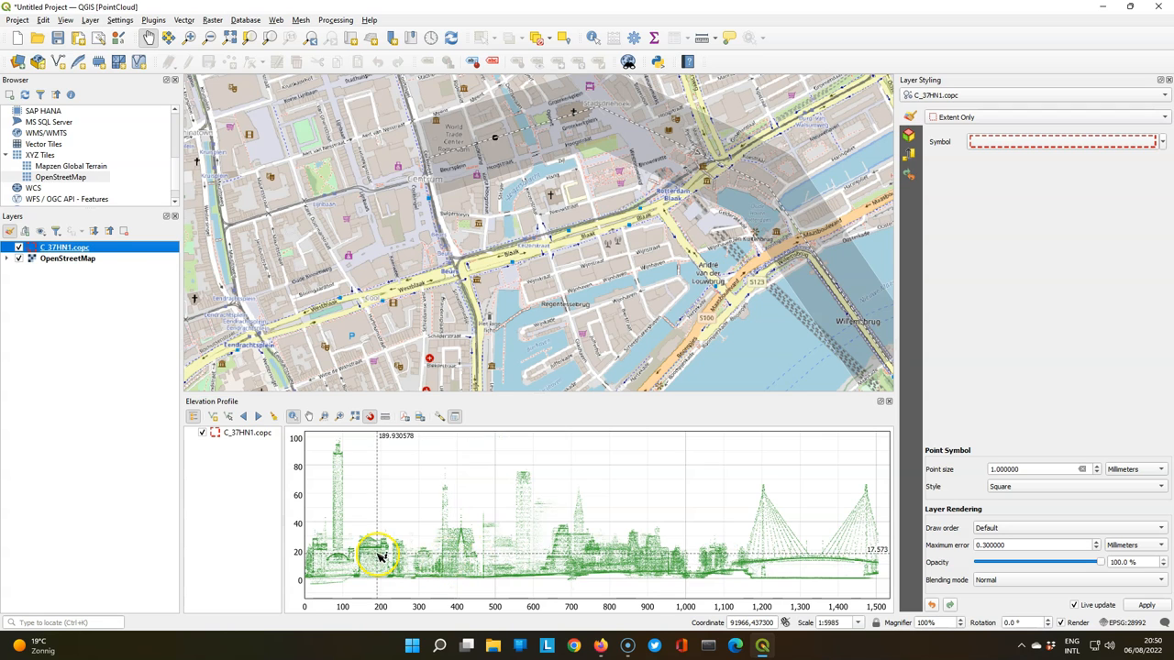
# Step: Hide the profile layer tree so the chart spans the full panel width
pyautogui.click(195, 416)
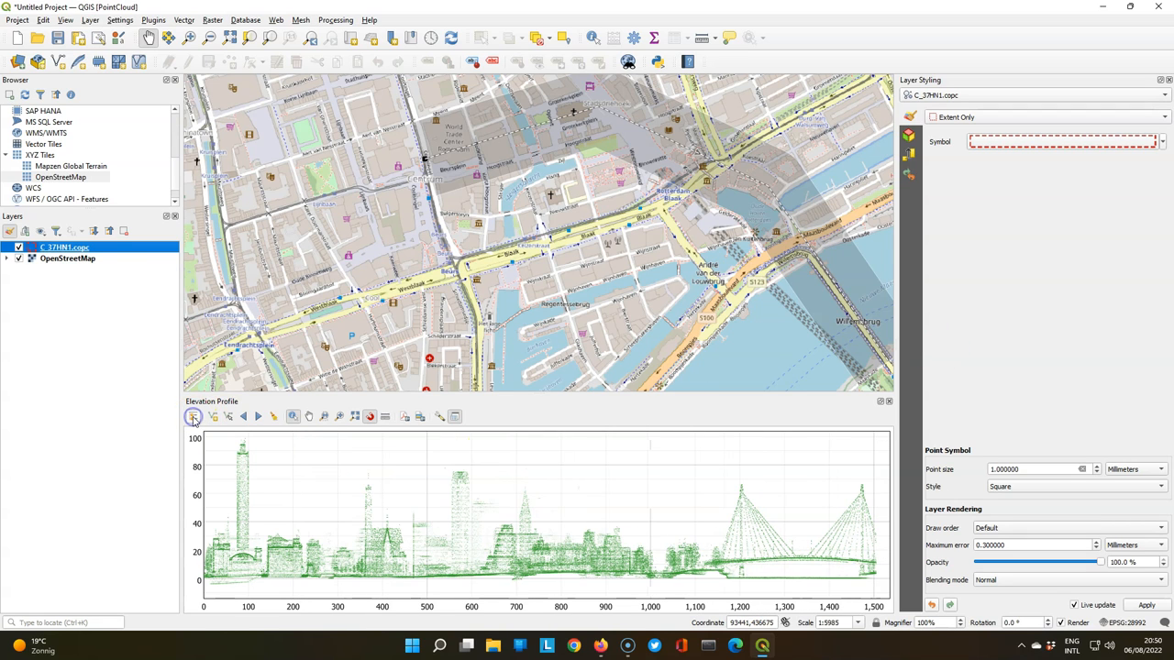
pyautogui.moveTo(800, 408)
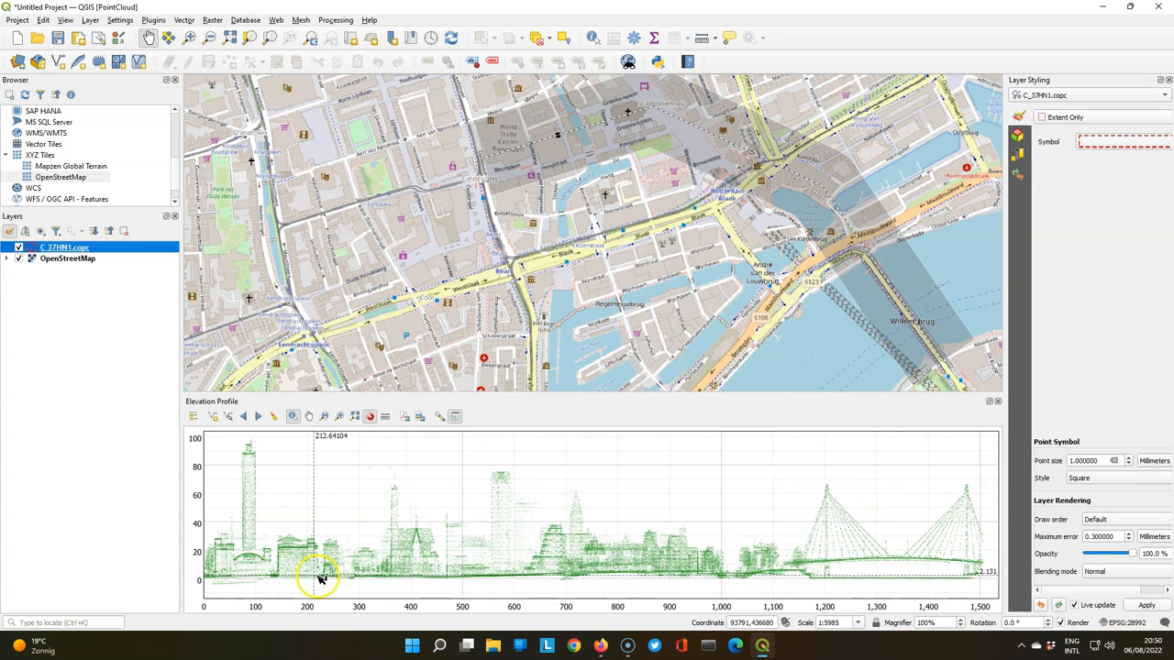
pyautogui.moveTo(418, 512)
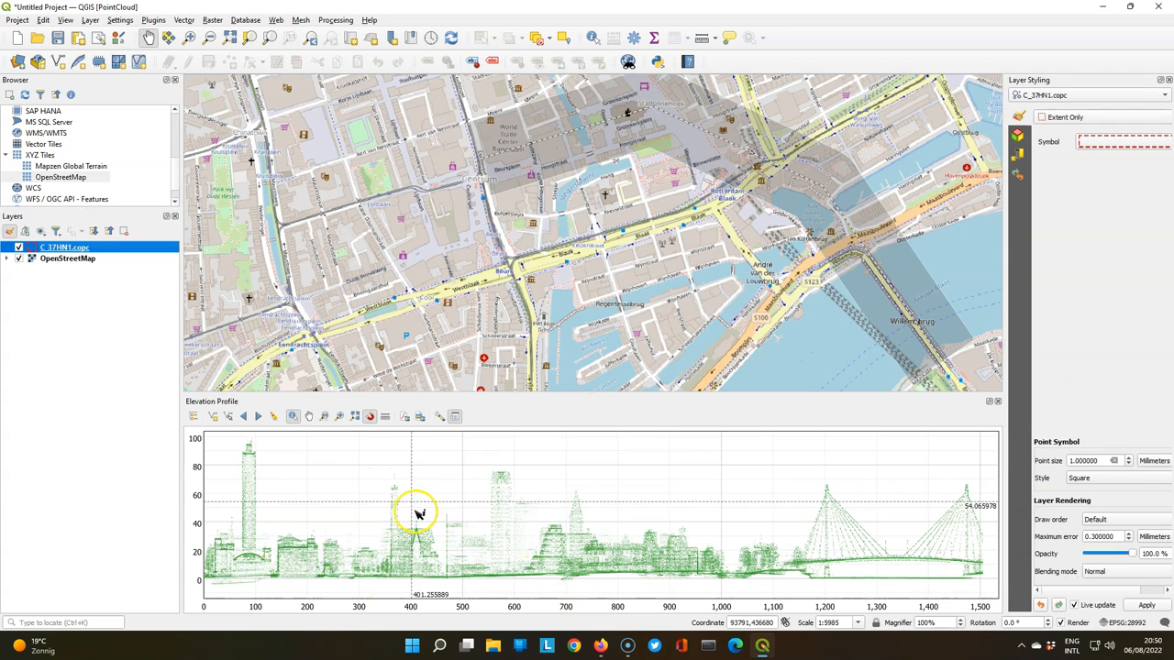
pyautogui.click(440, 417)
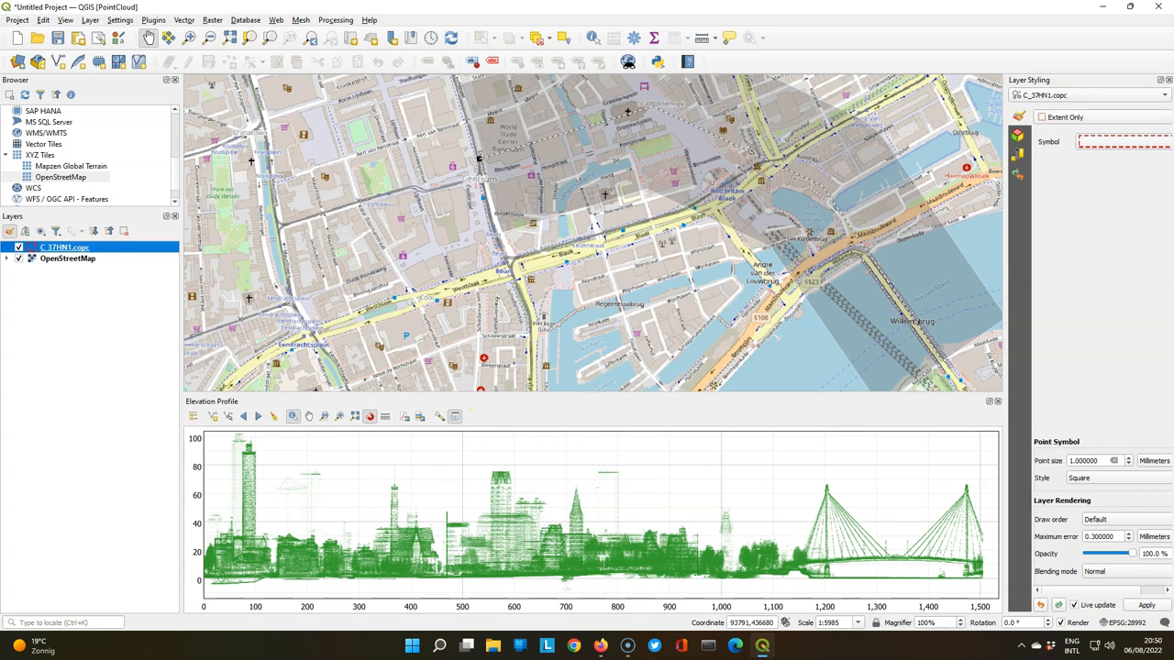
# Step: Set the elevation profile tolerance to 15.00
pyautogui.click(440, 417)
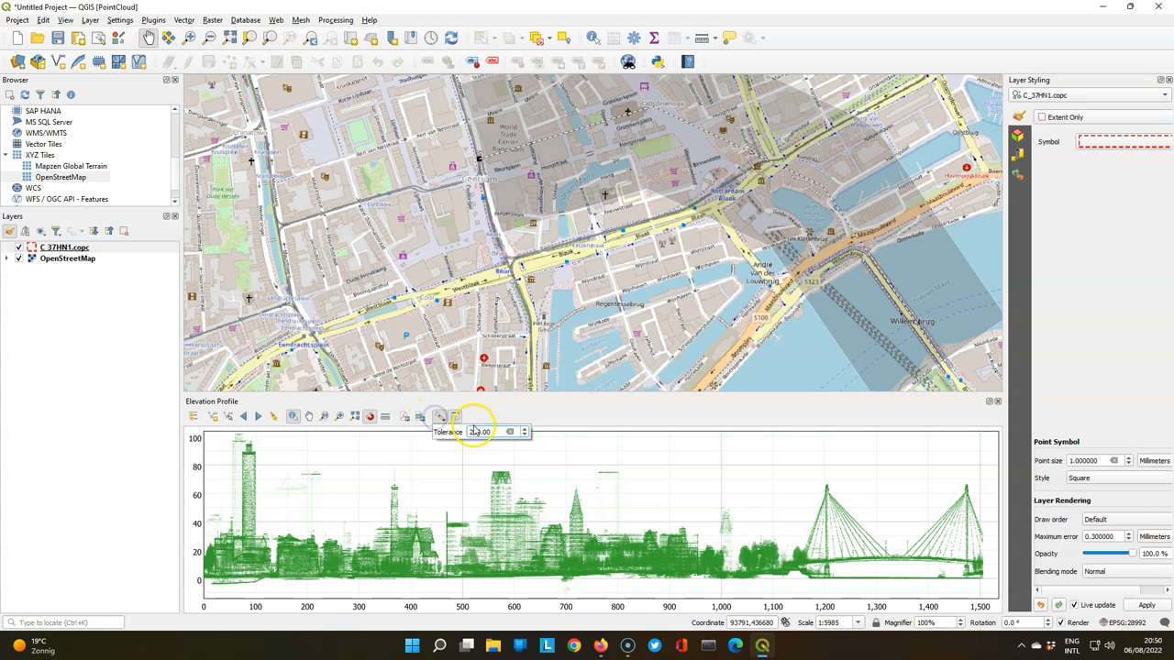
pyautogui.write('15.00')
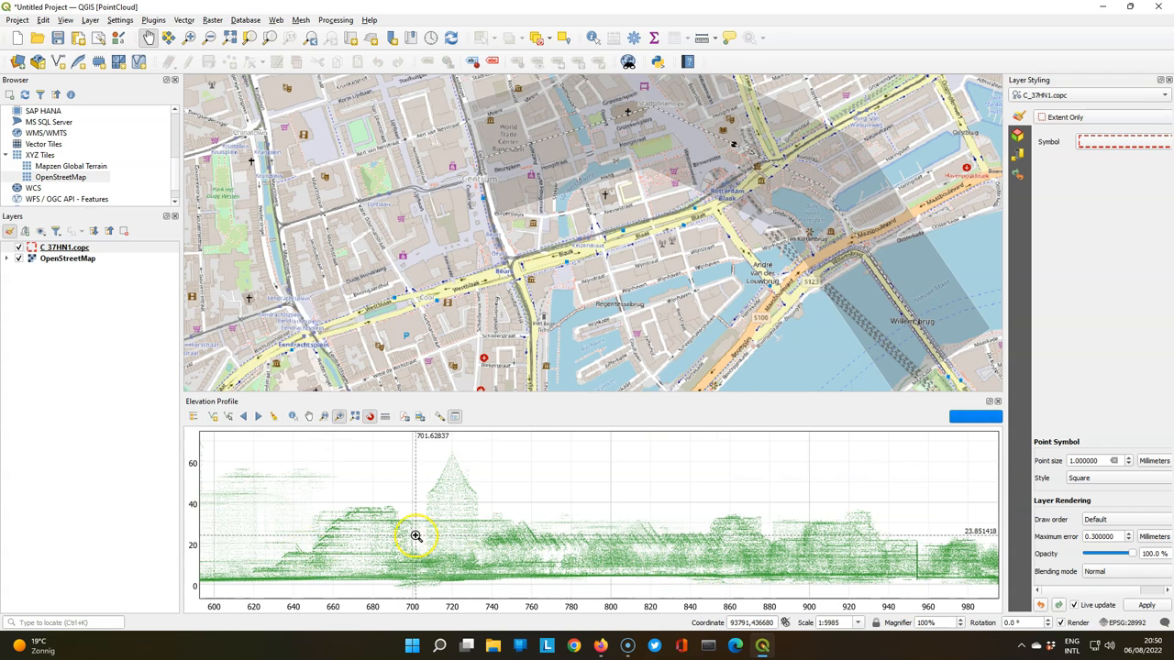
pyautogui.moveTo(444, 512)
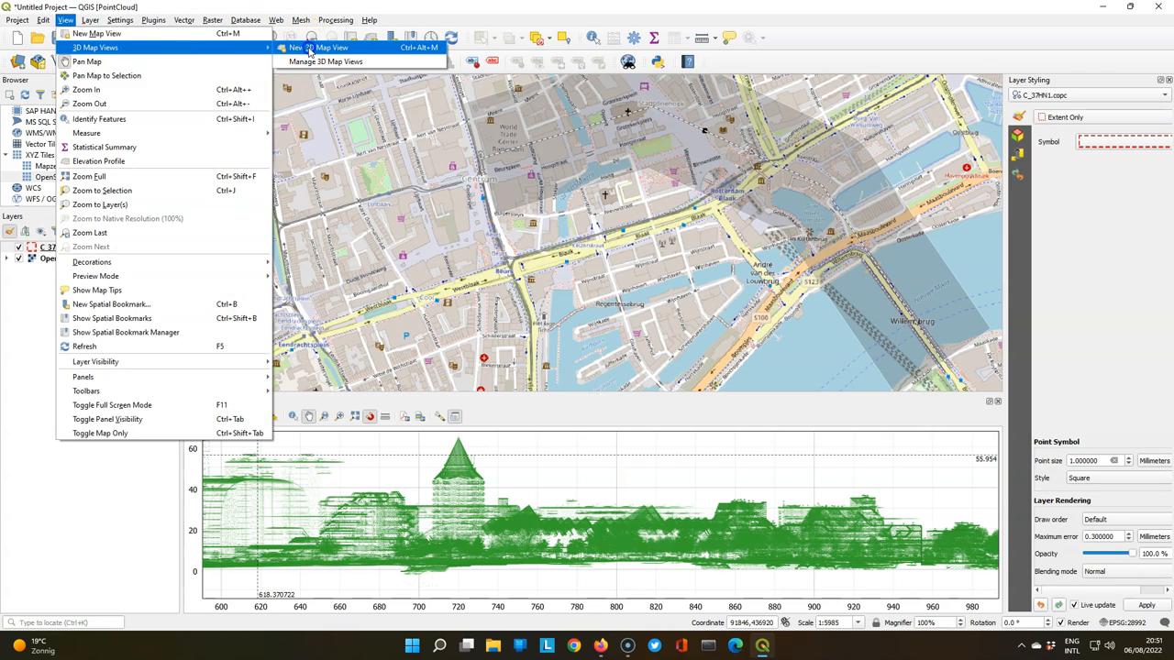
# Step: Create a new 3D map view with the point cloud coloured by an Attribute by Ramp on Z
pyautogui.click(315, 48)
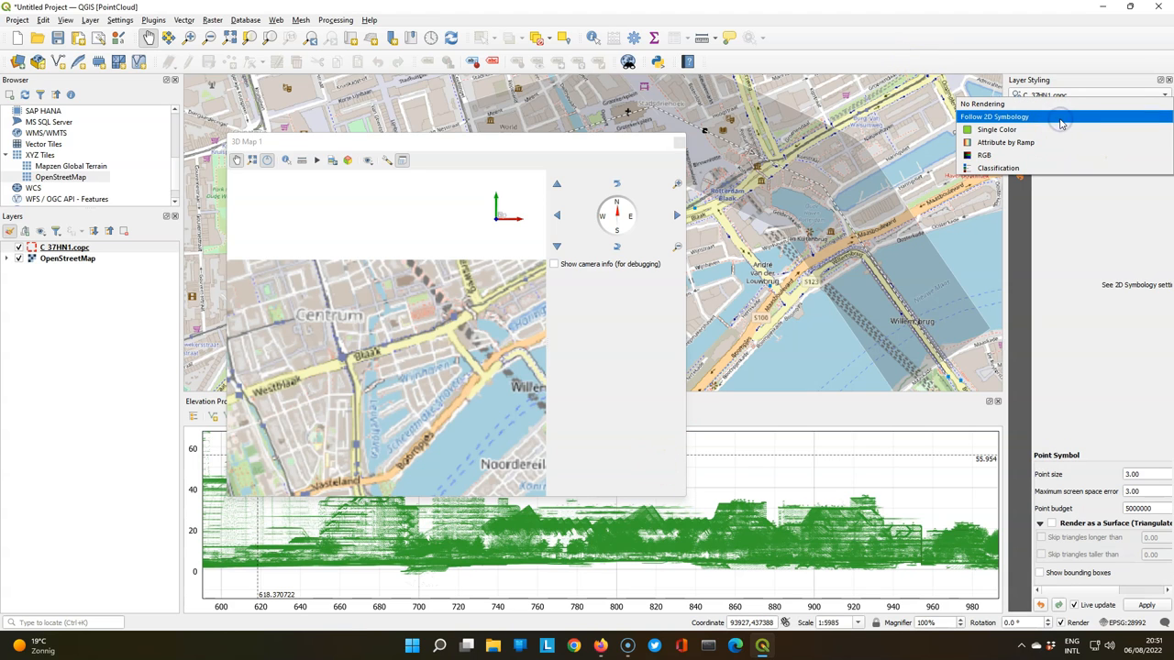
pyautogui.moveTo(1005, 143)
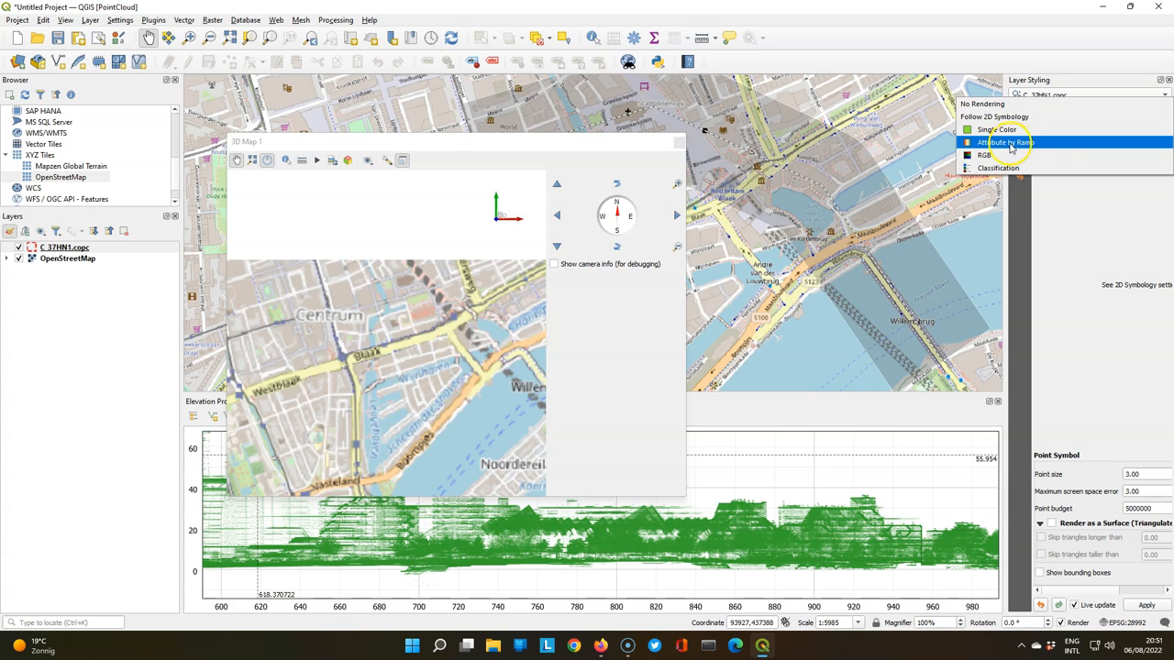
pyautogui.click(1005, 117)
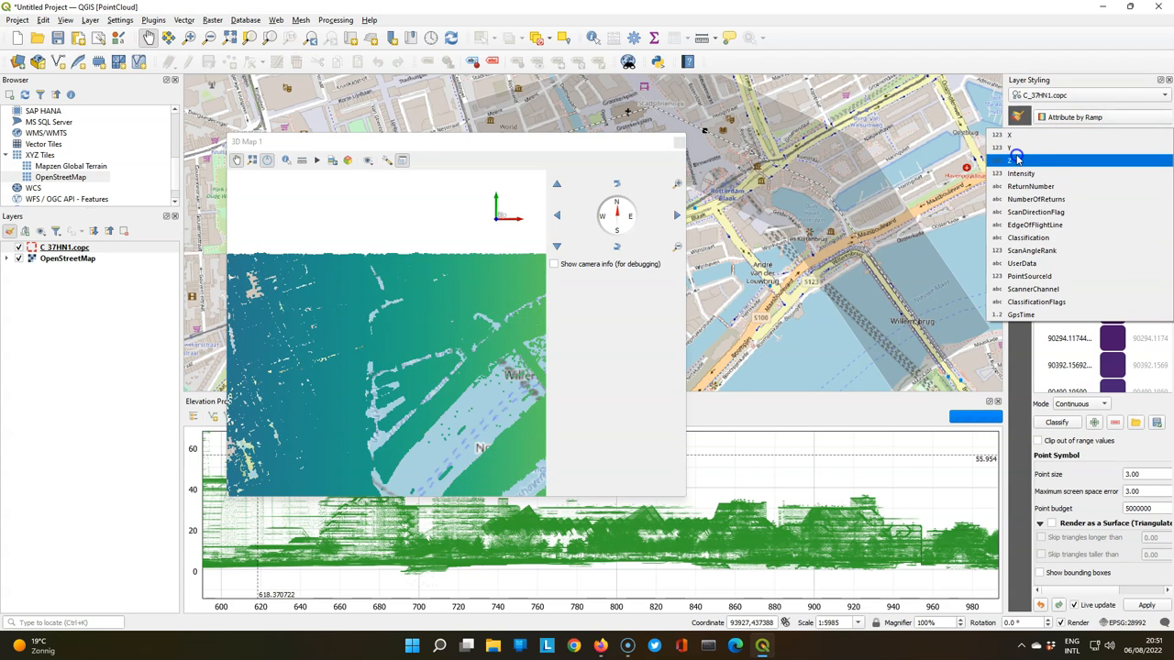
pyautogui.click(1008, 162)
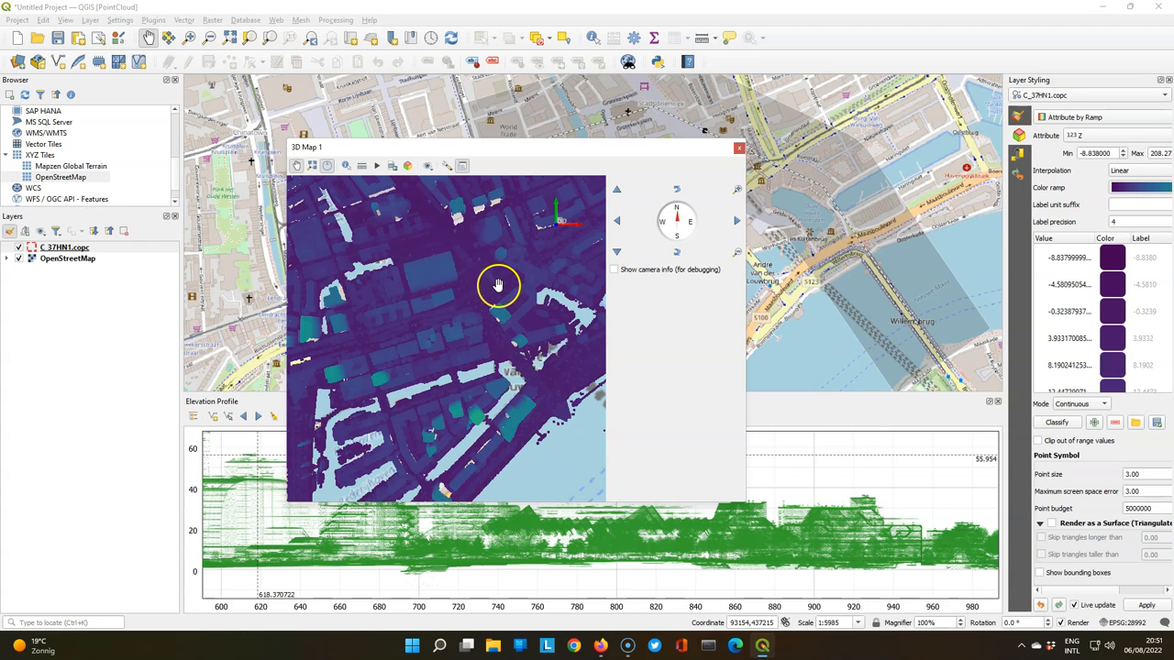
# Step: Enable 'Show Visible Camera Area in 2D Map View' so the 3D camera footprint shades the 2D map
pyautogui.moveTo(498, 284); pyautogui.dragTo(425, 374)
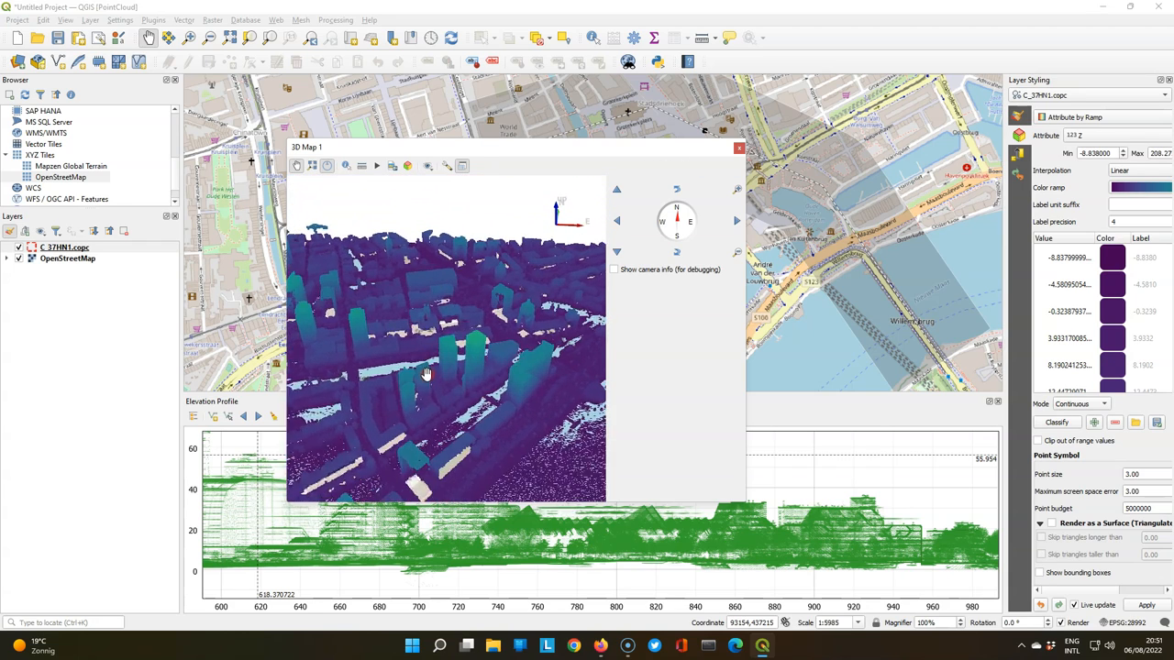
pyautogui.moveTo(425, 374); pyautogui.dragTo(447, 334)
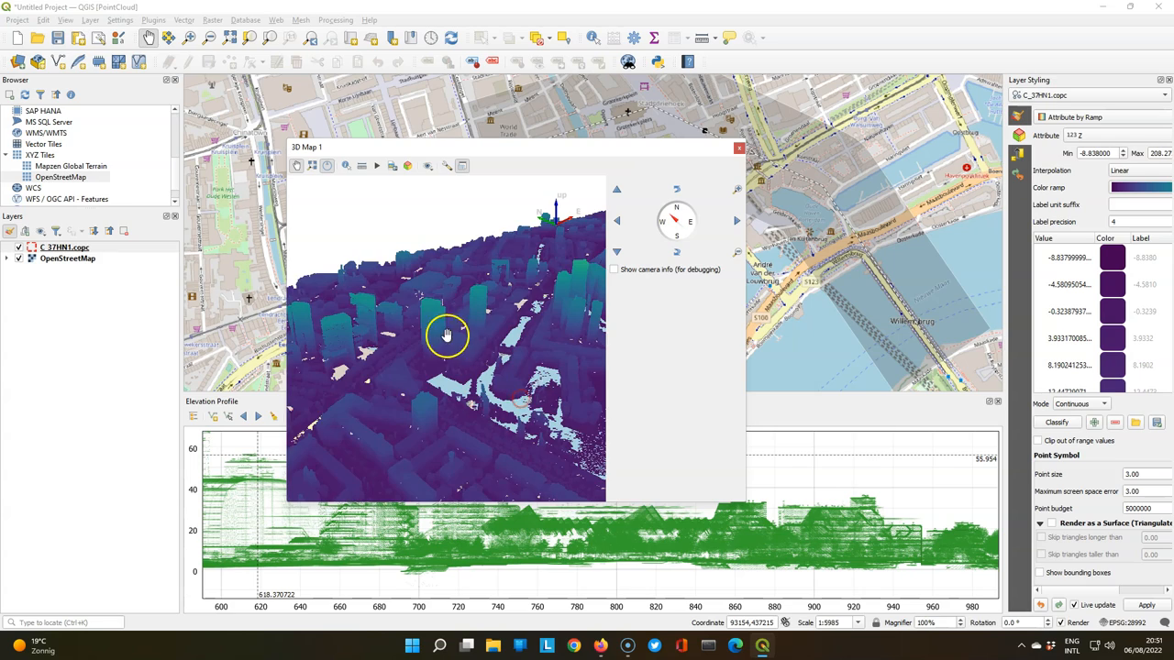
pyautogui.moveTo(447, 334); pyautogui.dragTo(536, 326)
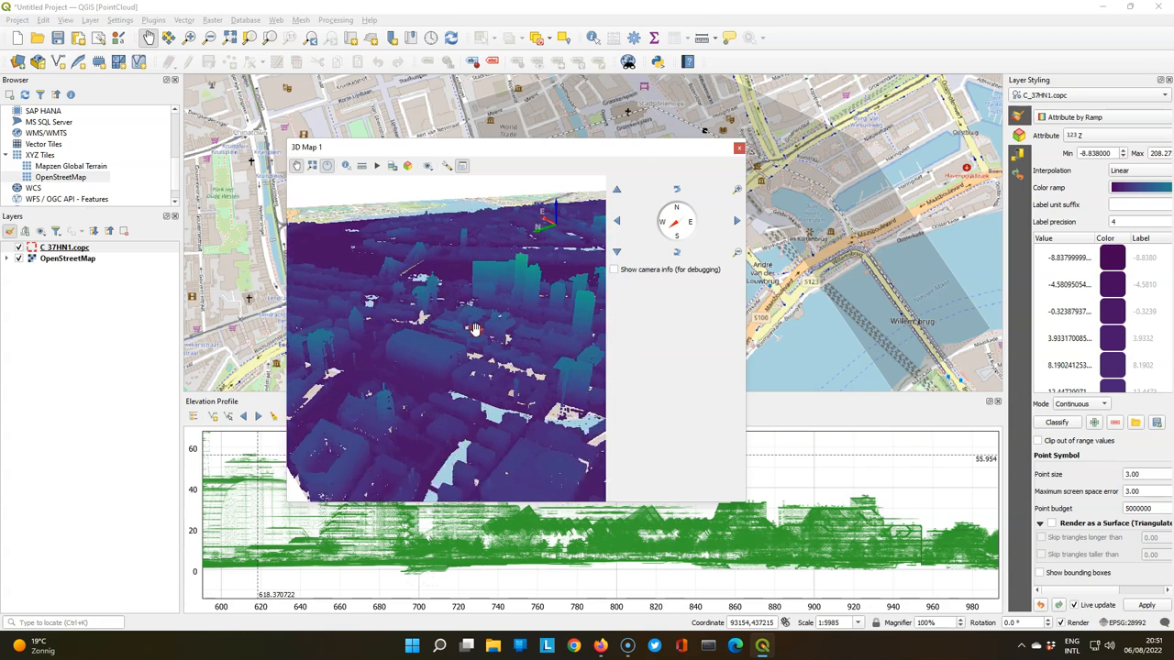
pyautogui.click(448, 165)
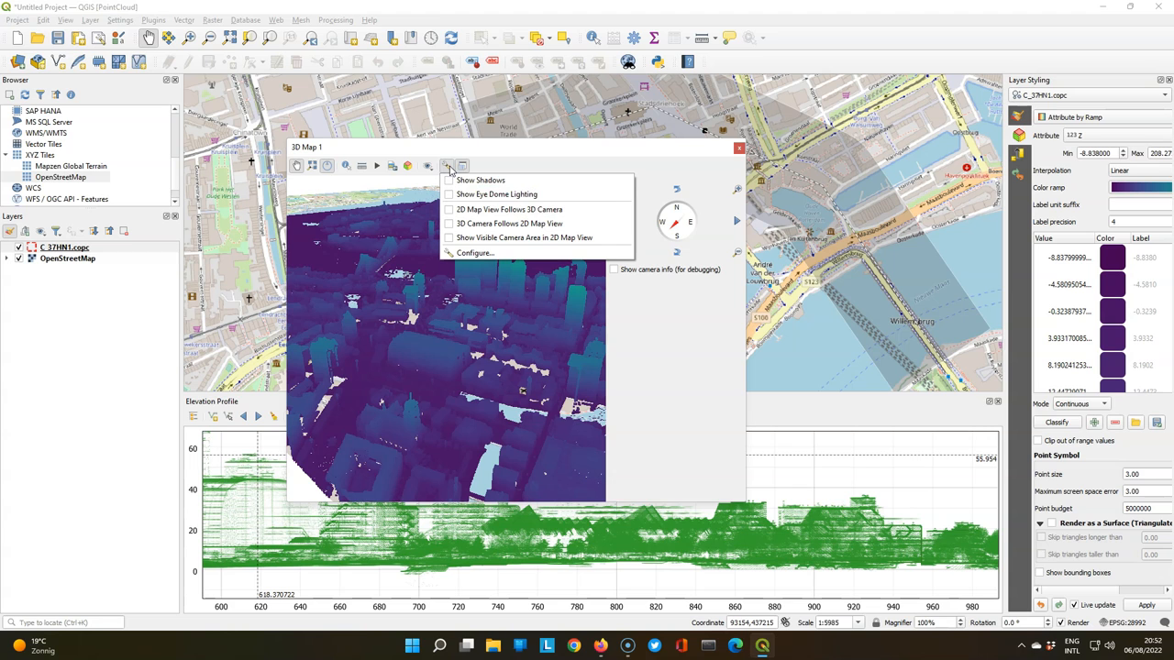
pyautogui.moveTo(523, 239)
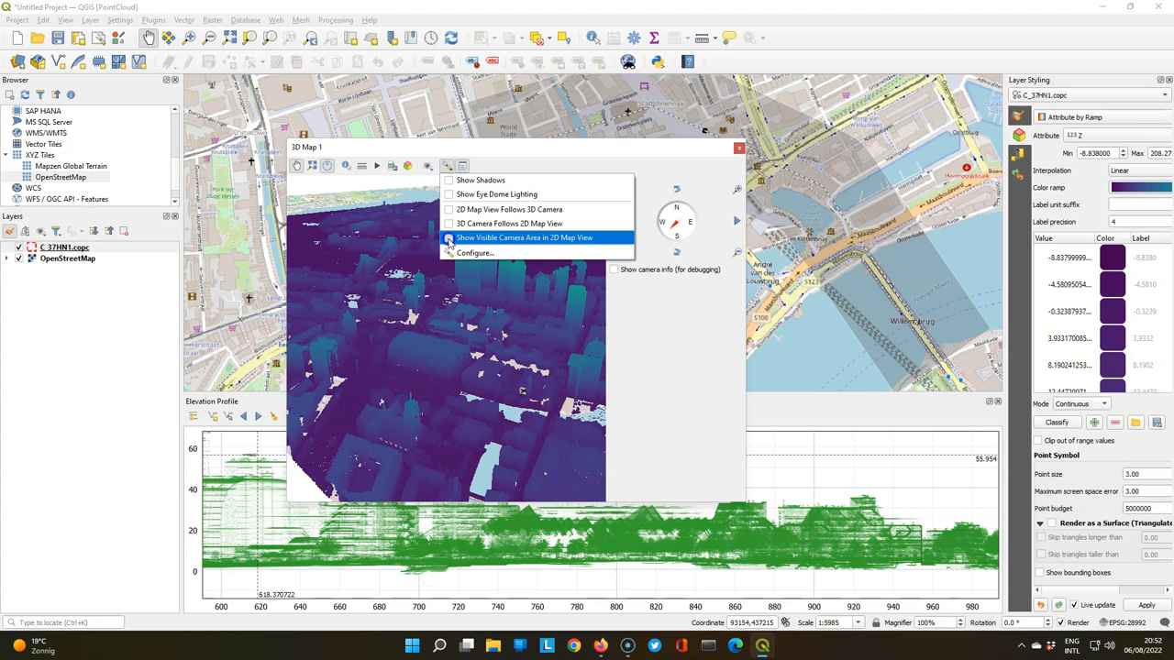
pyautogui.click(524, 238)
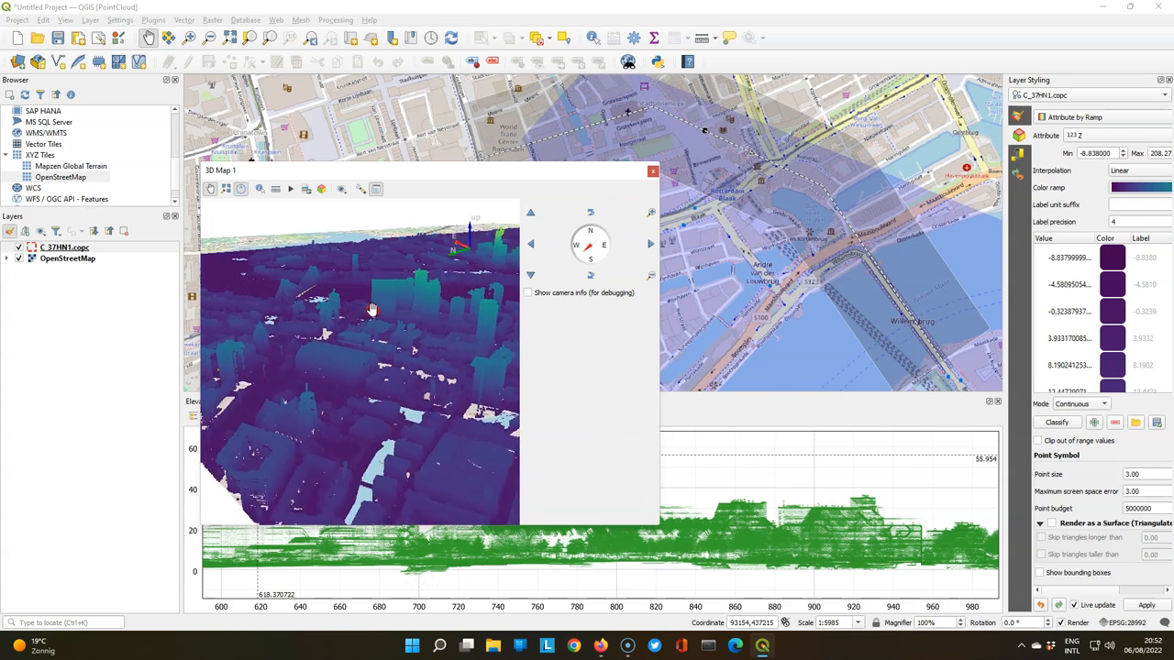
# Step: Enable '2D Map View Follows 3D Camera' and navigate the 3D view across the city blocks
pyautogui.click(361, 189)
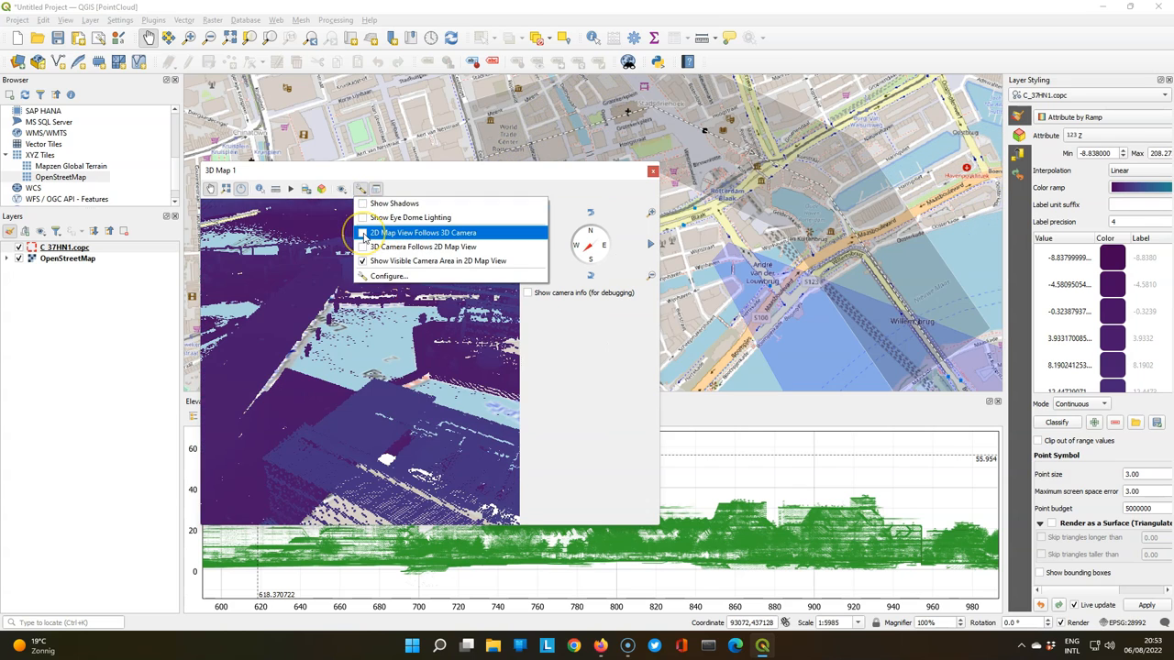
pyautogui.click(426, 231)
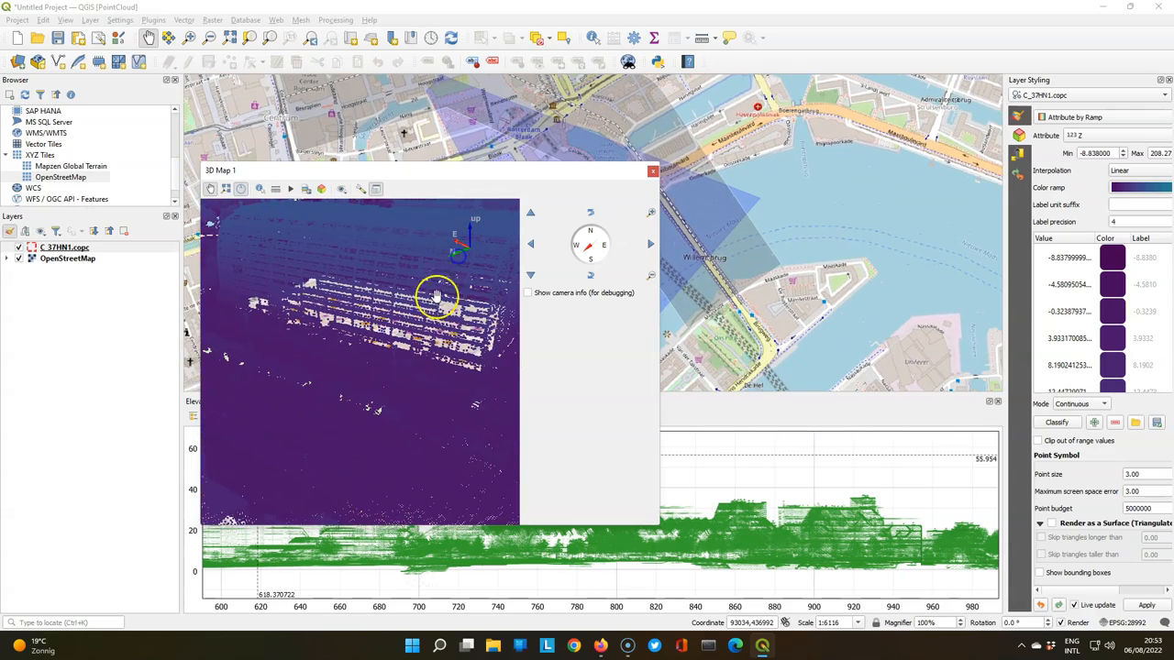
pyautogui.moveTo(436, 298); pyautogui.dragTo(426, 352)
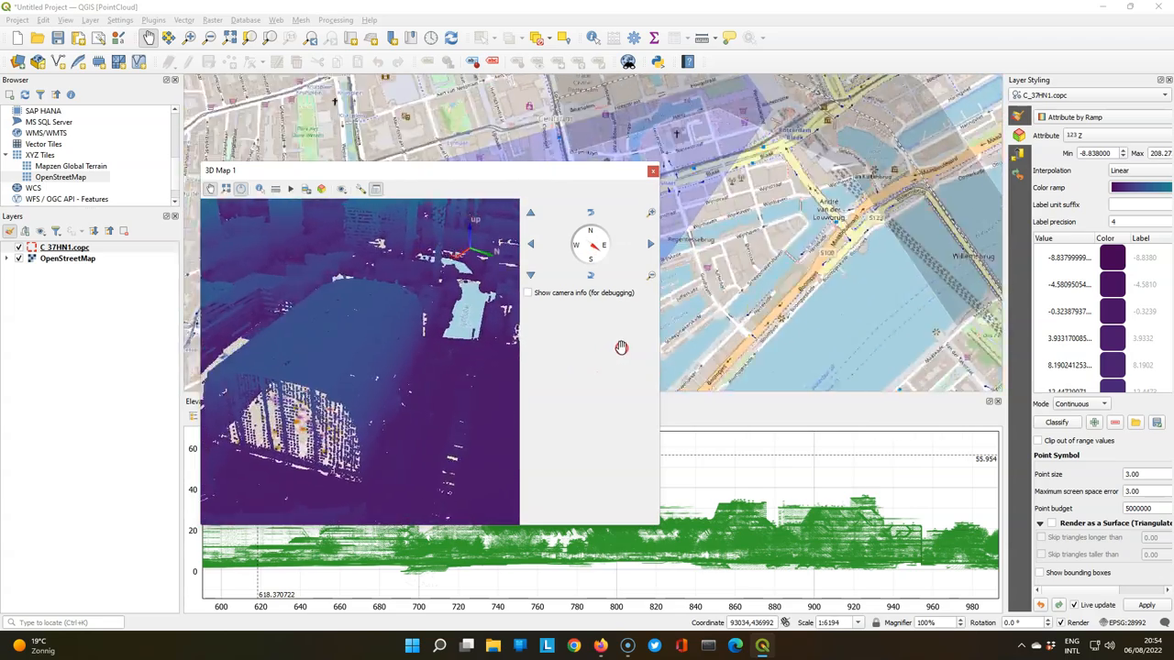
pyautogui.moveTo(621, 348); pyautogui.dragTo(389, 344)
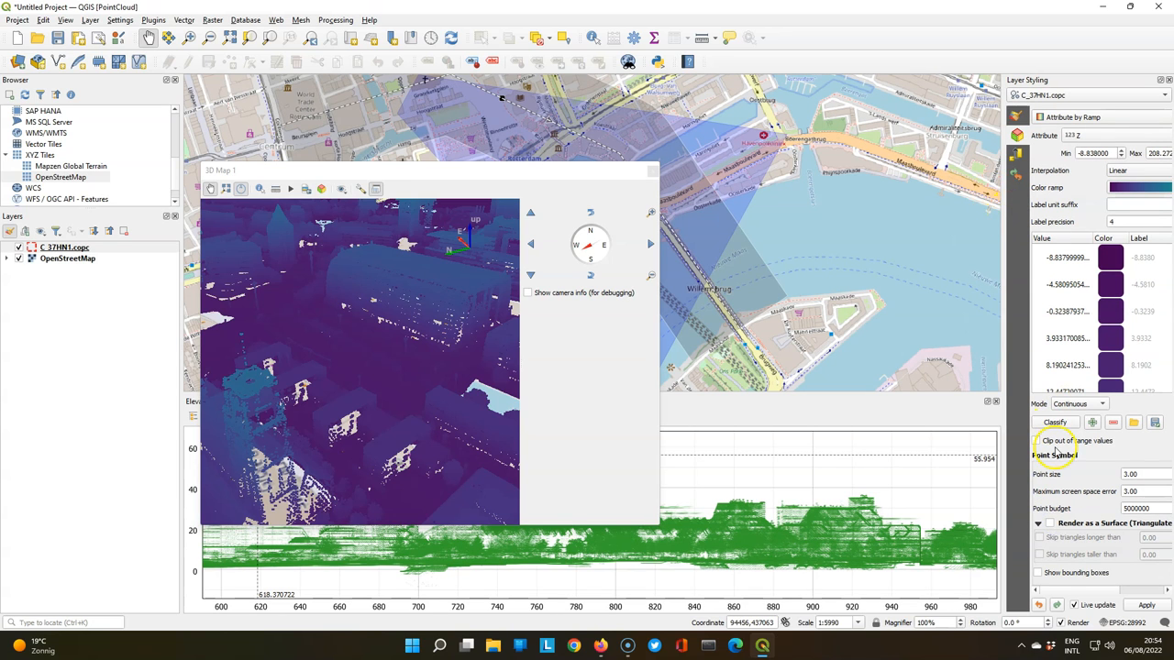
# Step: Fly the 3D view toward the tall riverside towers while the 2D map follows
pyautogui.click(1049, 523)
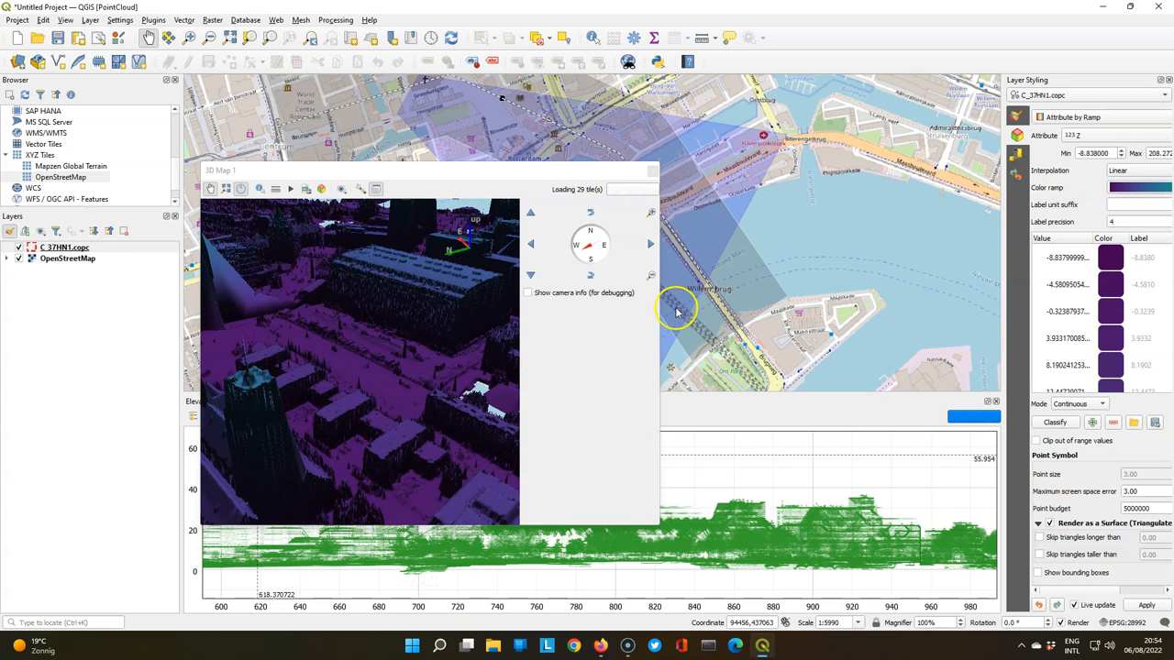
pyautogui.moveTo(400, 302)
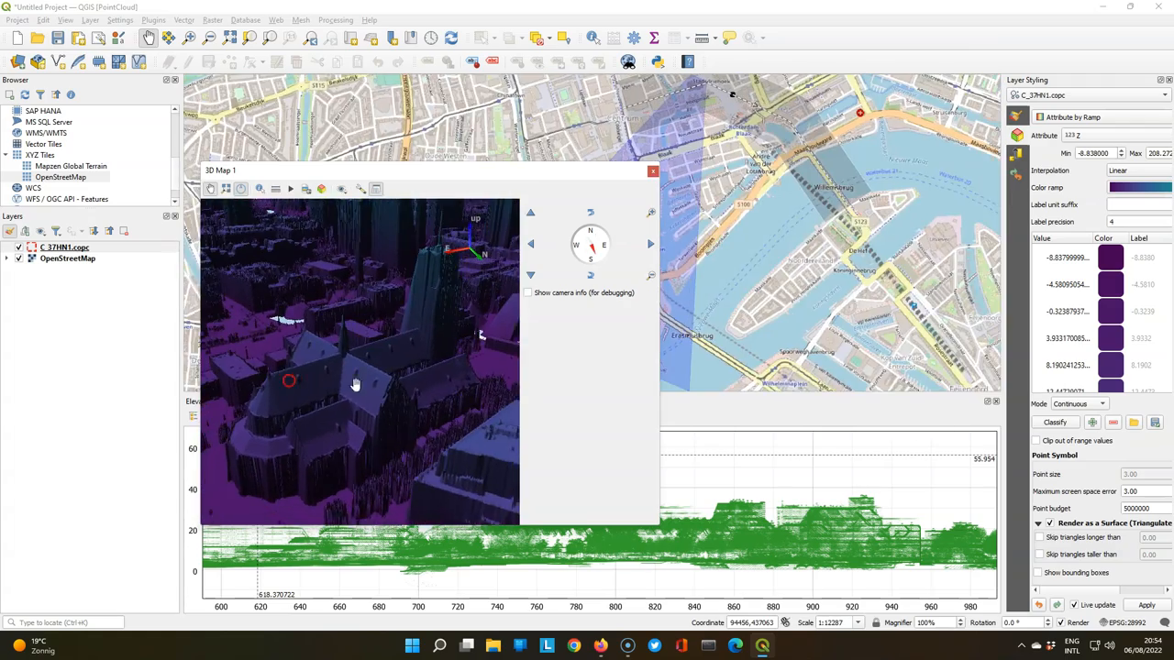
pyautogui.moveTo(356, 383); pyautogui.dragTo(260, 352)
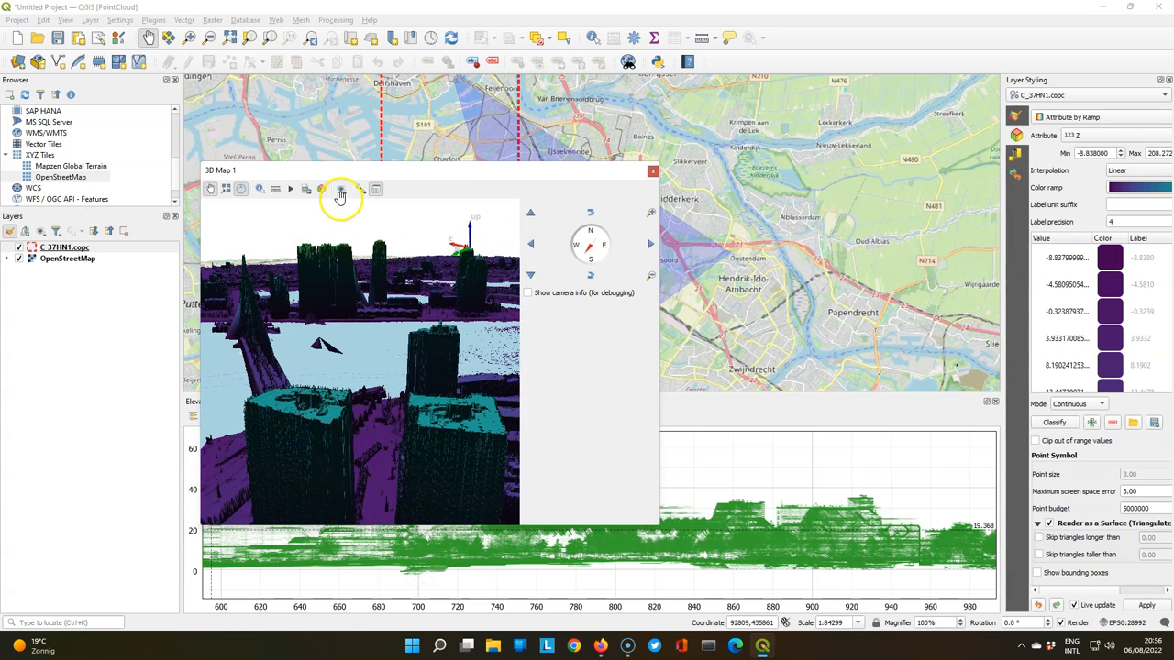
# Step: Set the scene light azimuth to about 338° in 3D Configuration, then close the 3D Map 1 window
pyautogui.click(341, 189)
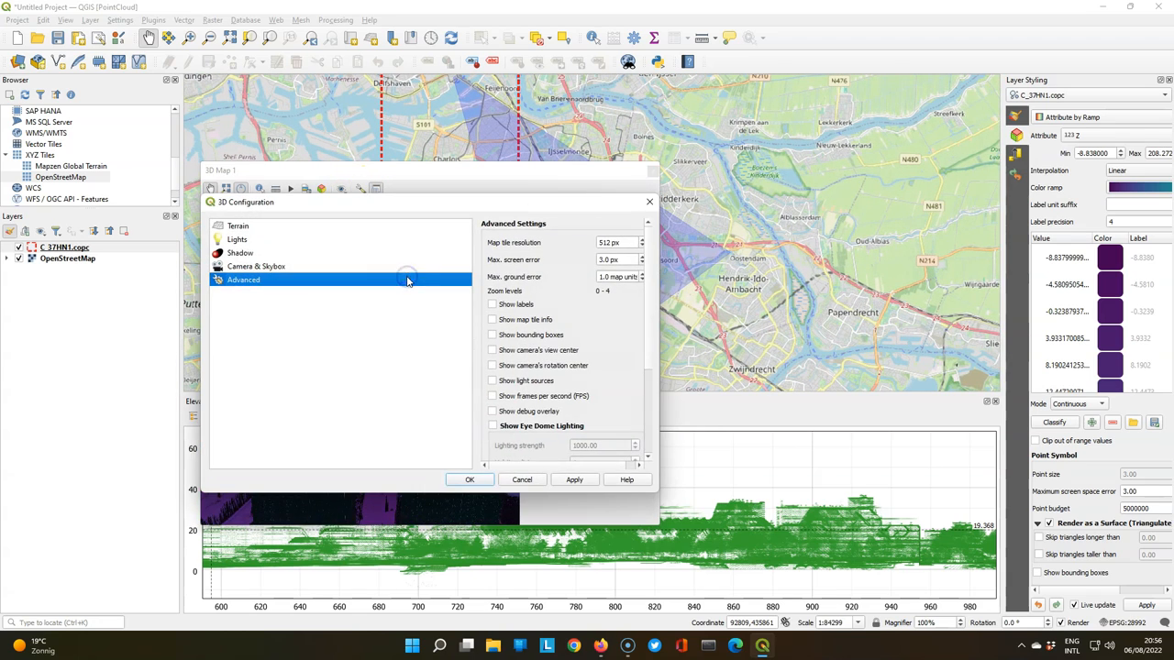
pyautogui.click(236, 238)
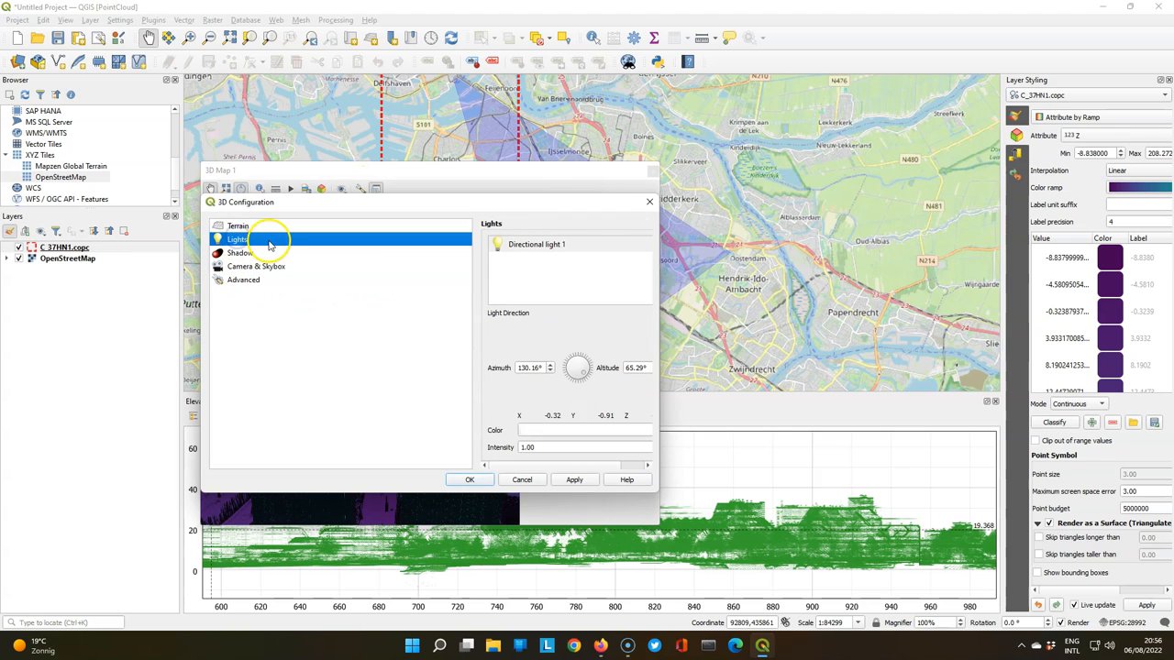
pyautogui.moveTo(576, 367); pyautogui.dragTo(568, 357)
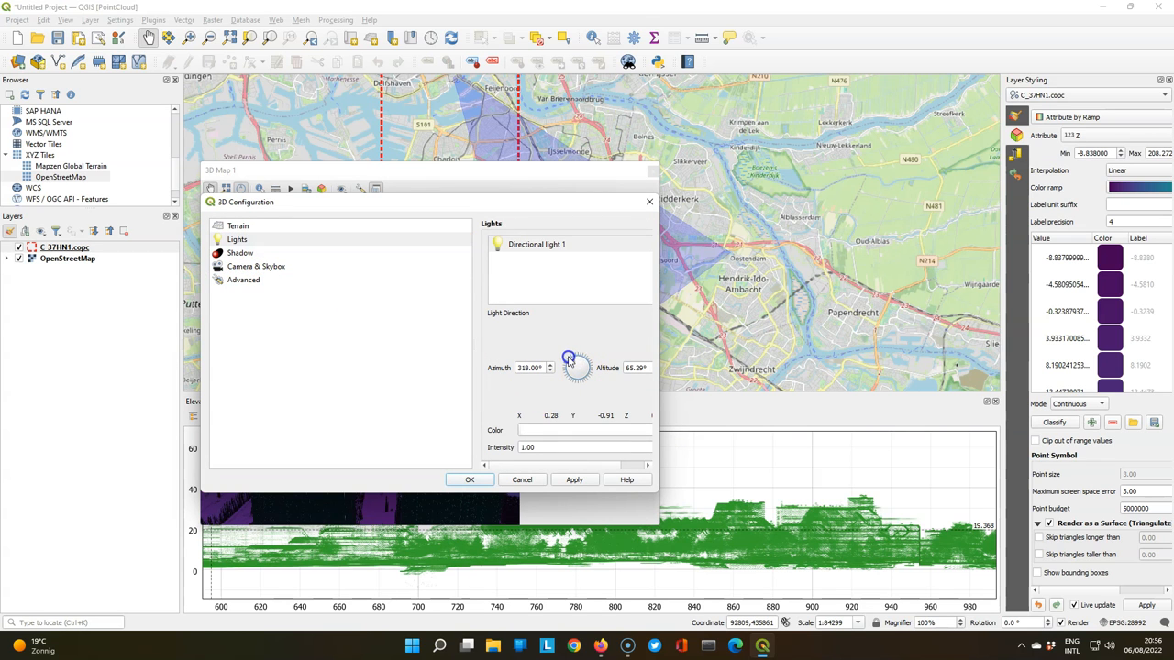
pyautogui.click(469, 481)
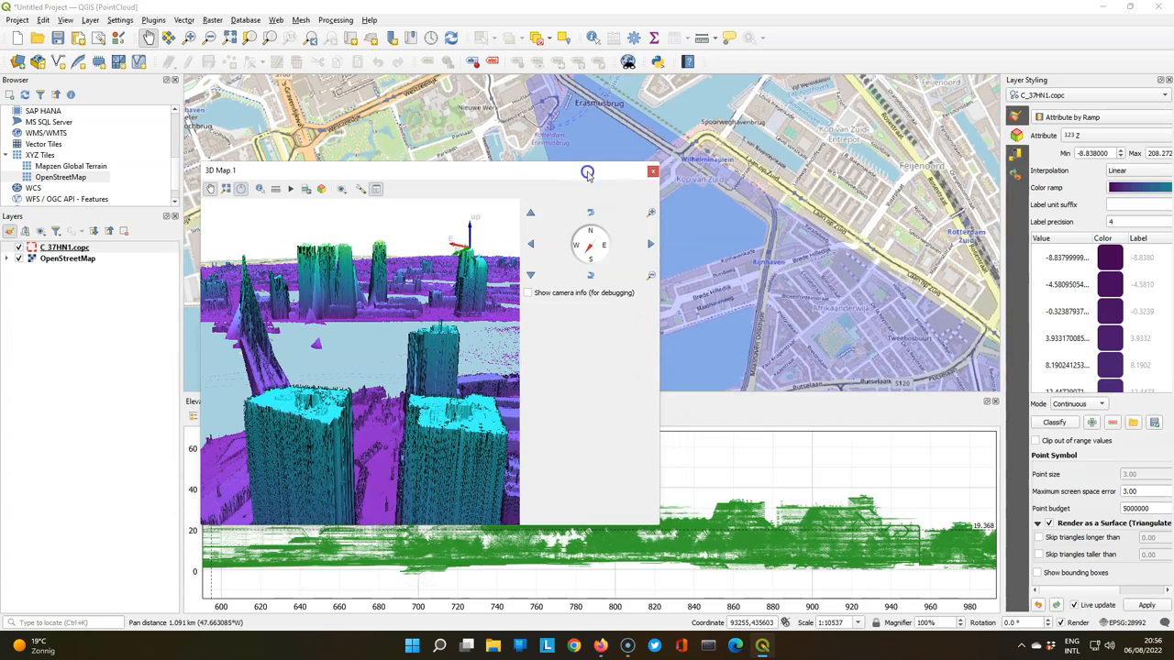
pyautogui.click(652, 172)
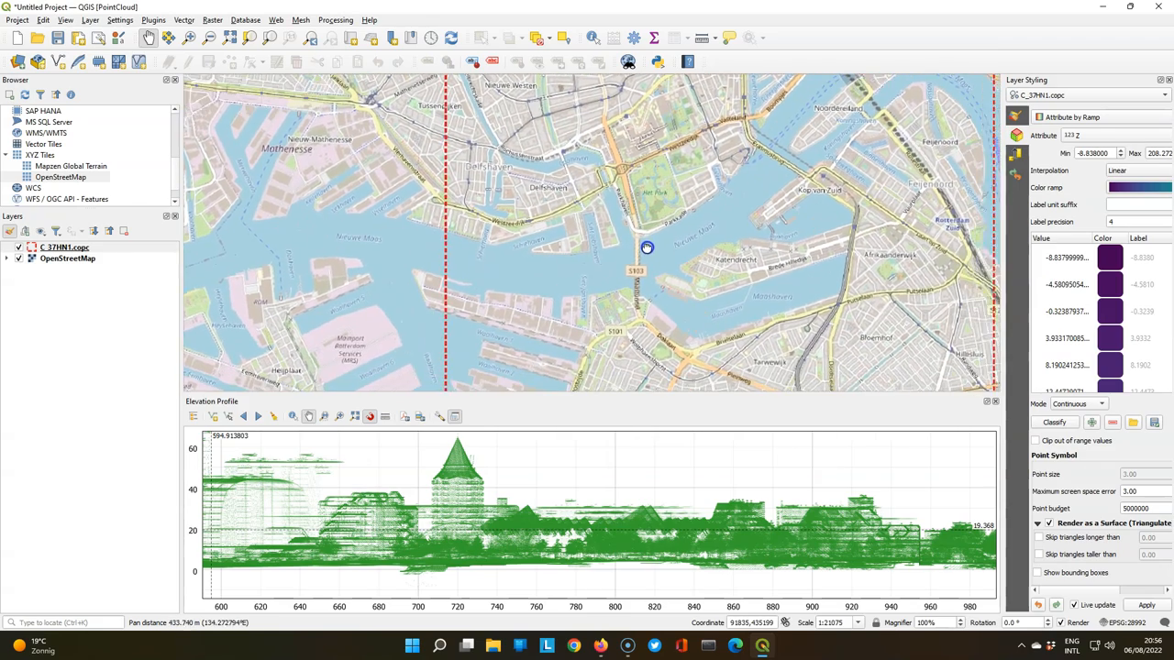
# Step: Clear the old elevation profile and start capturing a new curve across Erasmus Bridge
pyautogui.moveTo(646, 247); pyautogui.dragTo(488, 257)
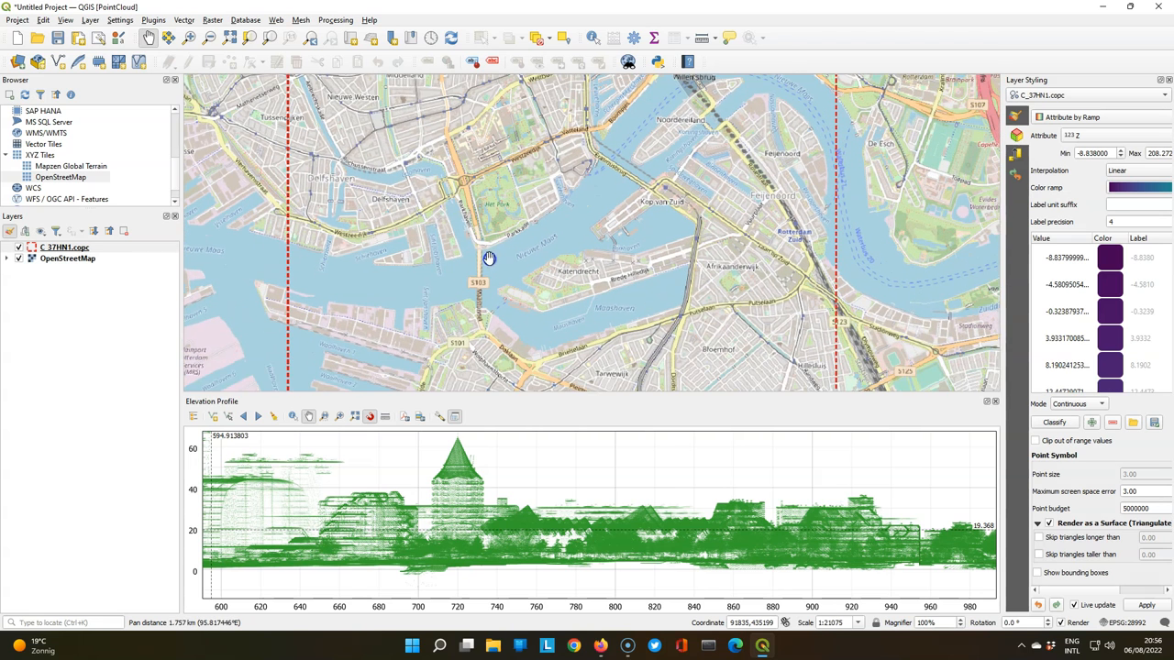
pyautogui.click(272, 416)
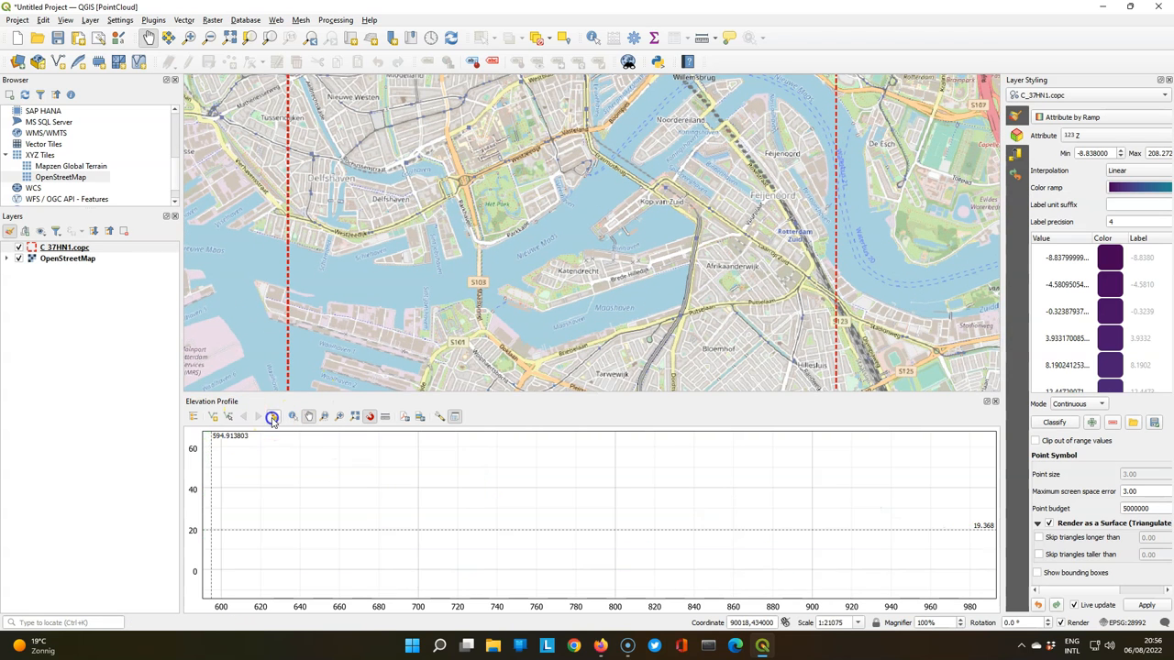
pyautogui.click(213, 416)
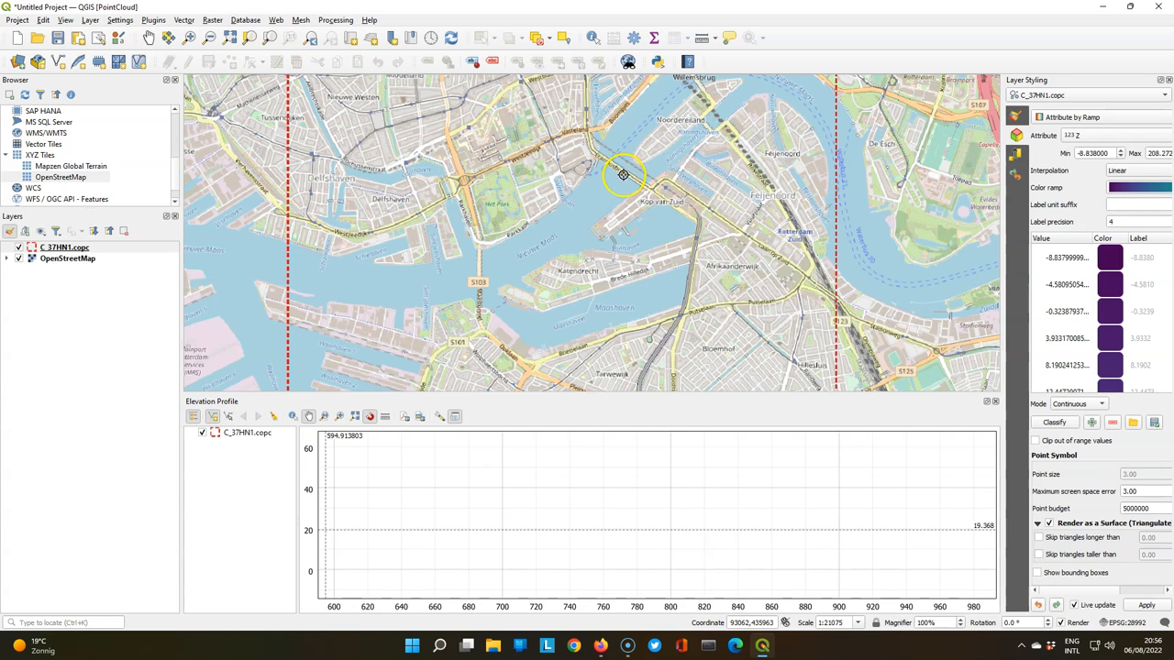
pyautogui.moveTo(591, 143)
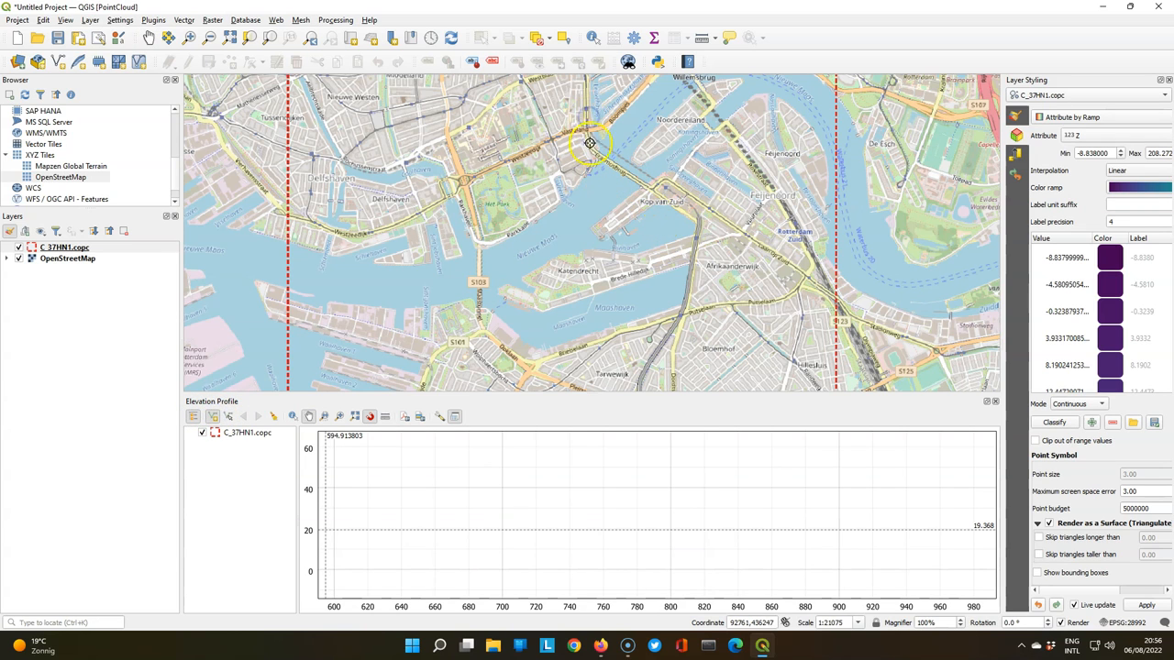
pyautogui.moveTo(649, 187)
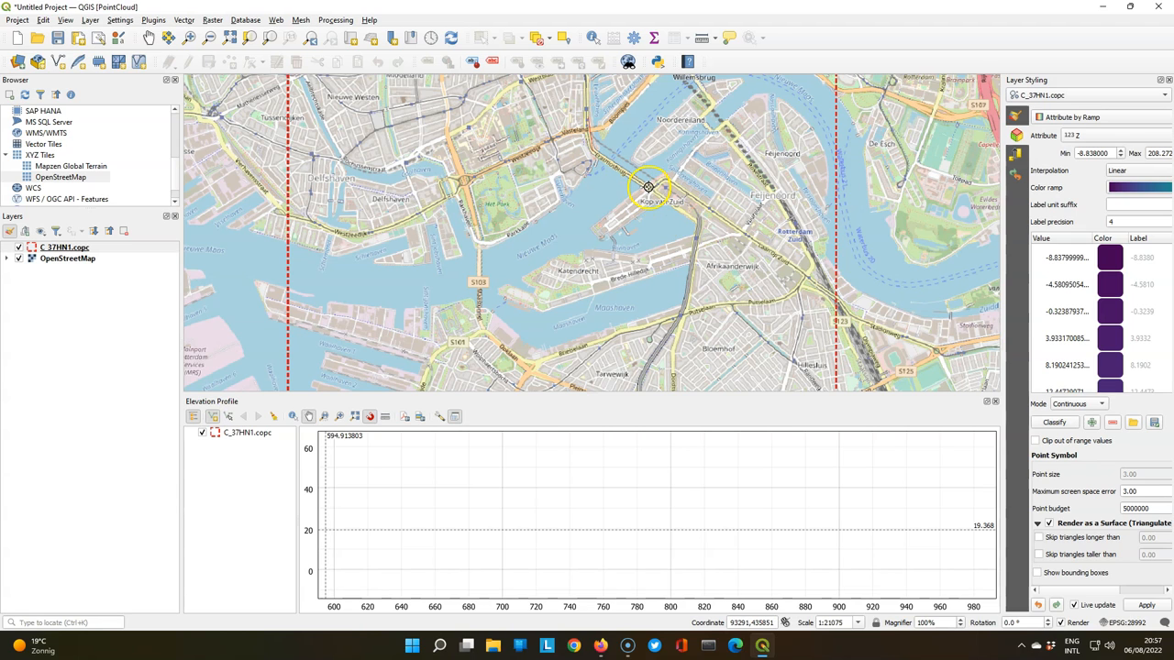
pyautogui.moveTo(594, 229)
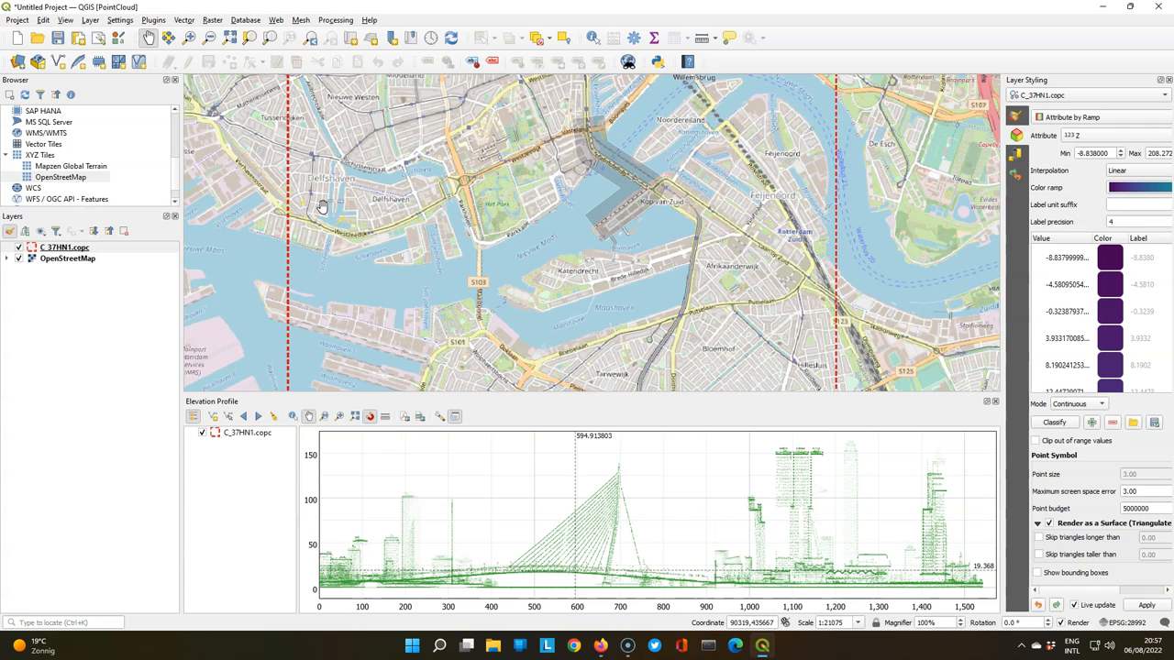
pyautogui.moveTo(451, 447)
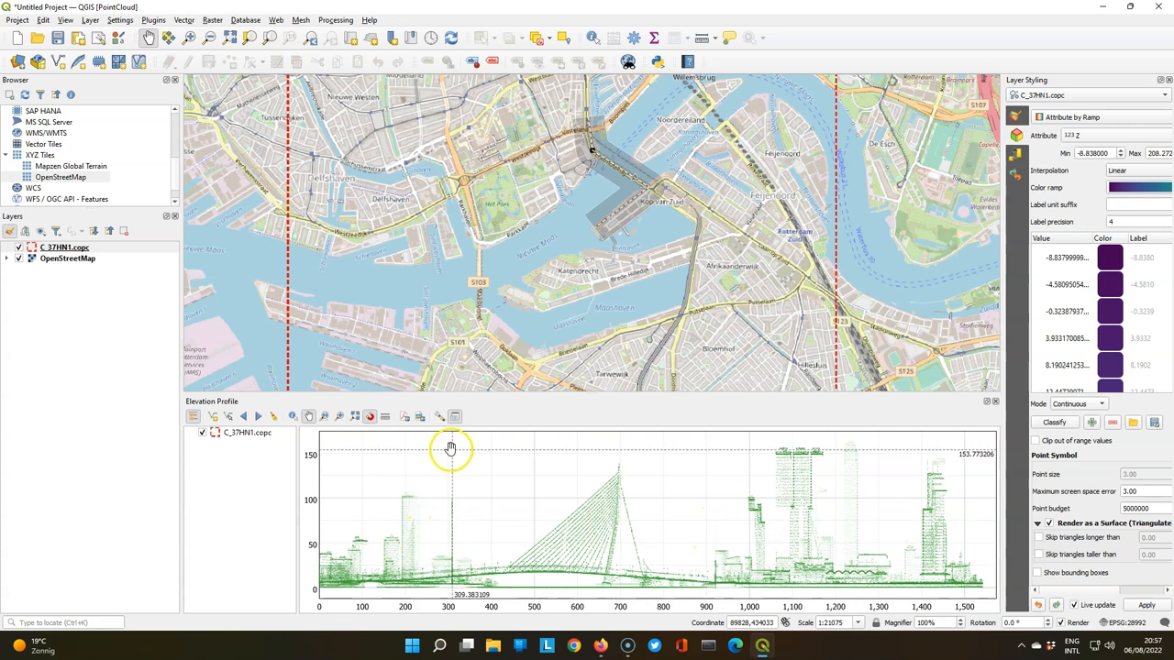
# Step: Replace the elevation profile's tolerance value
pyautogui.click(440, 418)
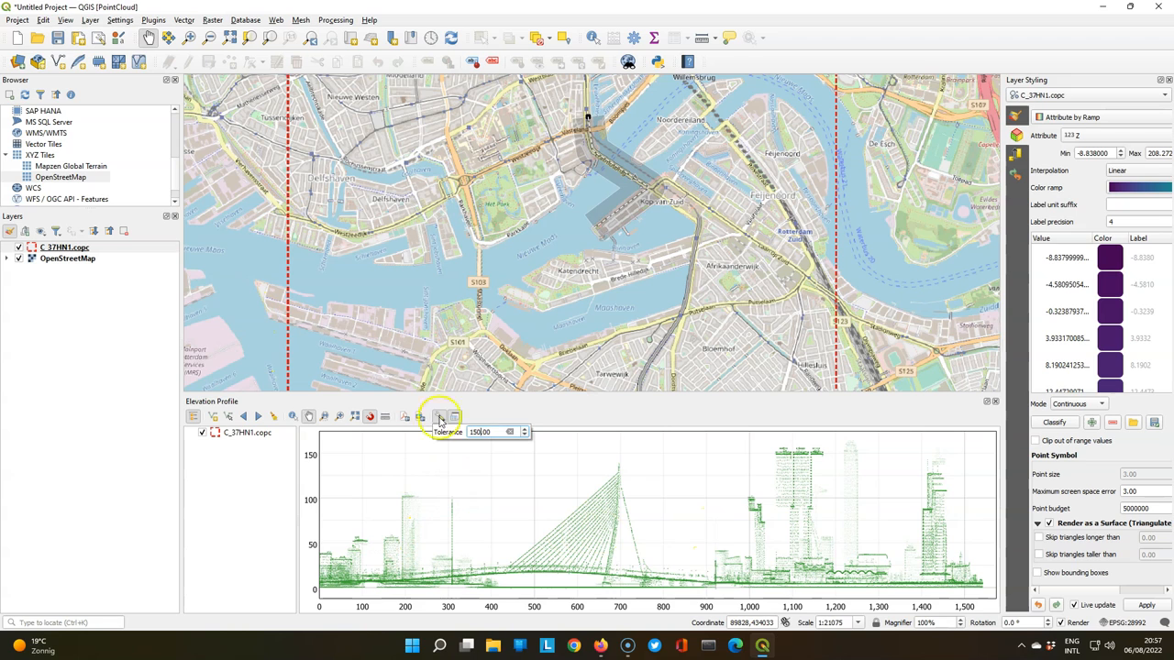
pyautogui.tripleClick(480, 431)
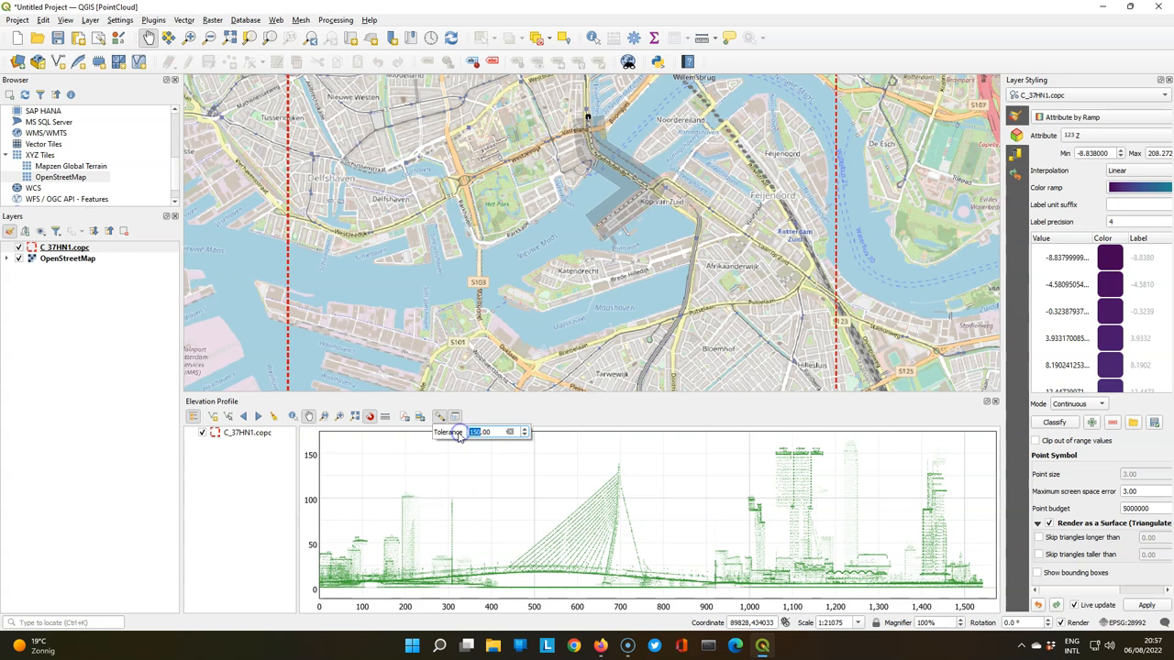
# Step: Preview the point cloud by Classification renderer, then set it to Extent Only
pyautogui.click(1016, 117)
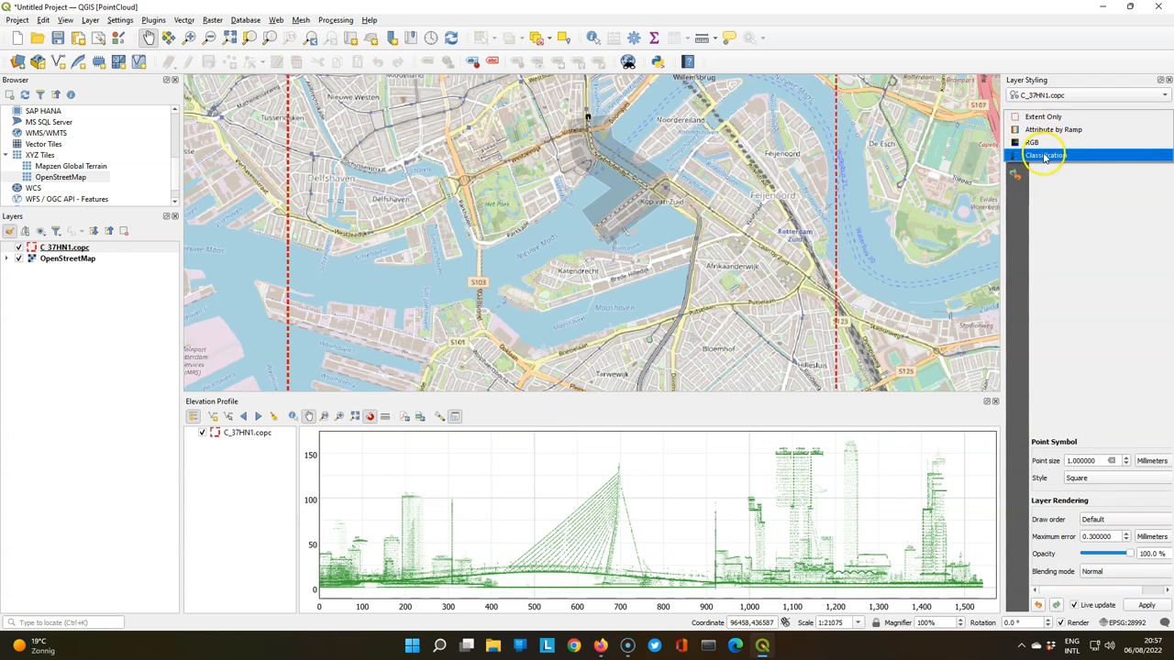
pyautogui.click(1045, 154)
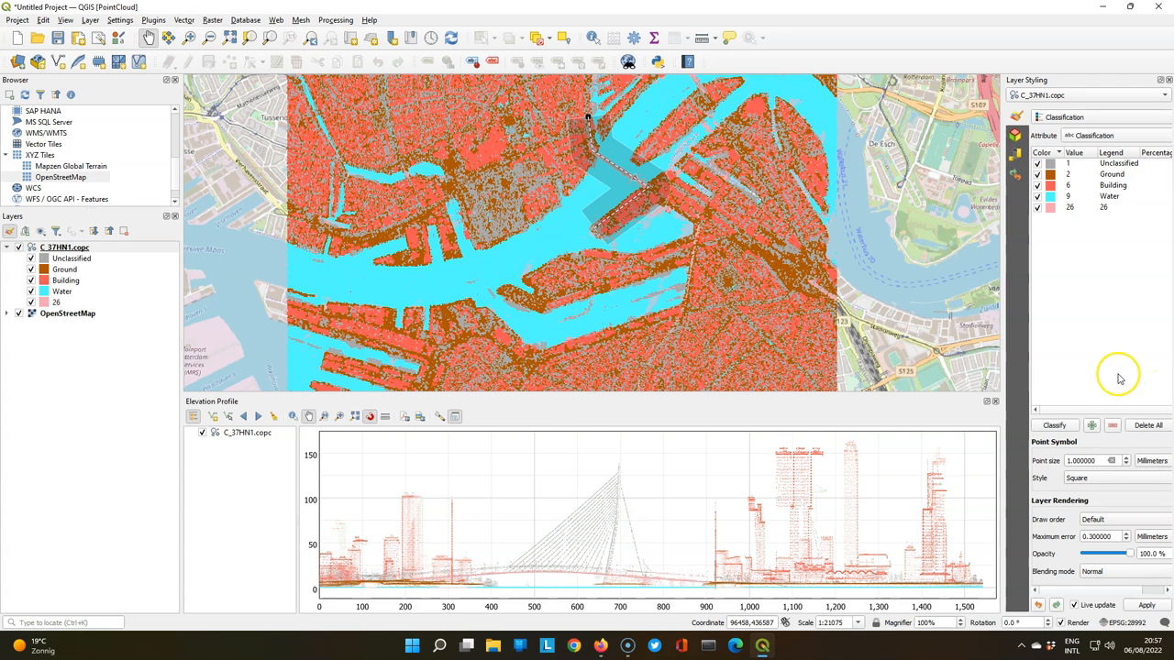
pyautogui.click(1085, 117)
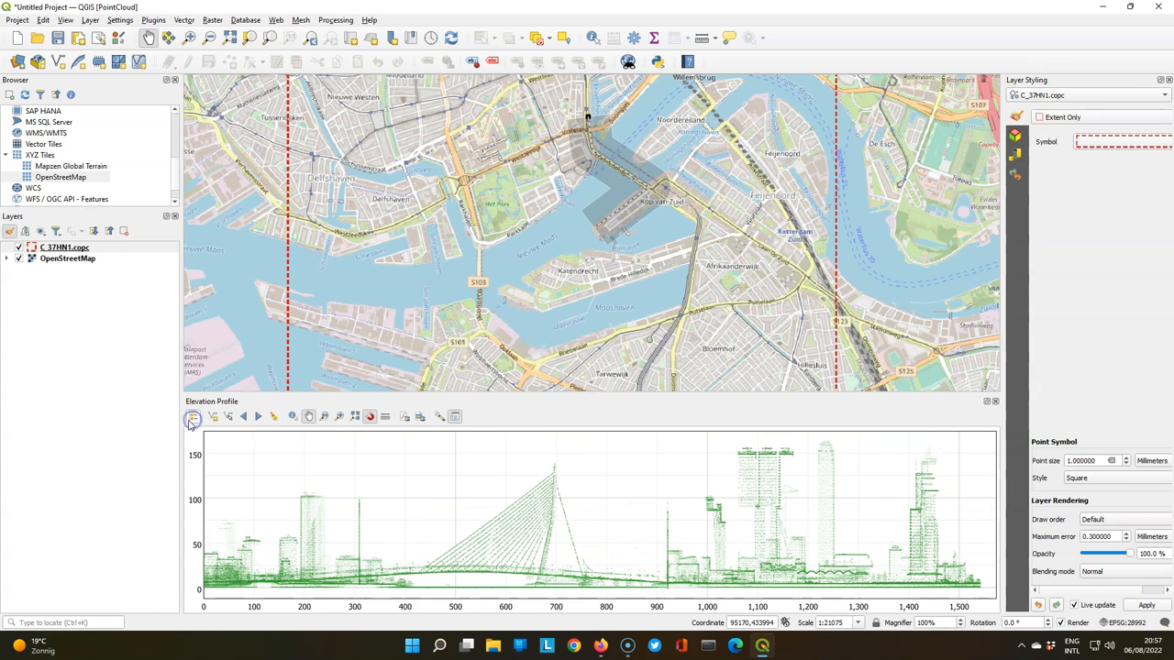
pyautogui.moveTo(195, 417)
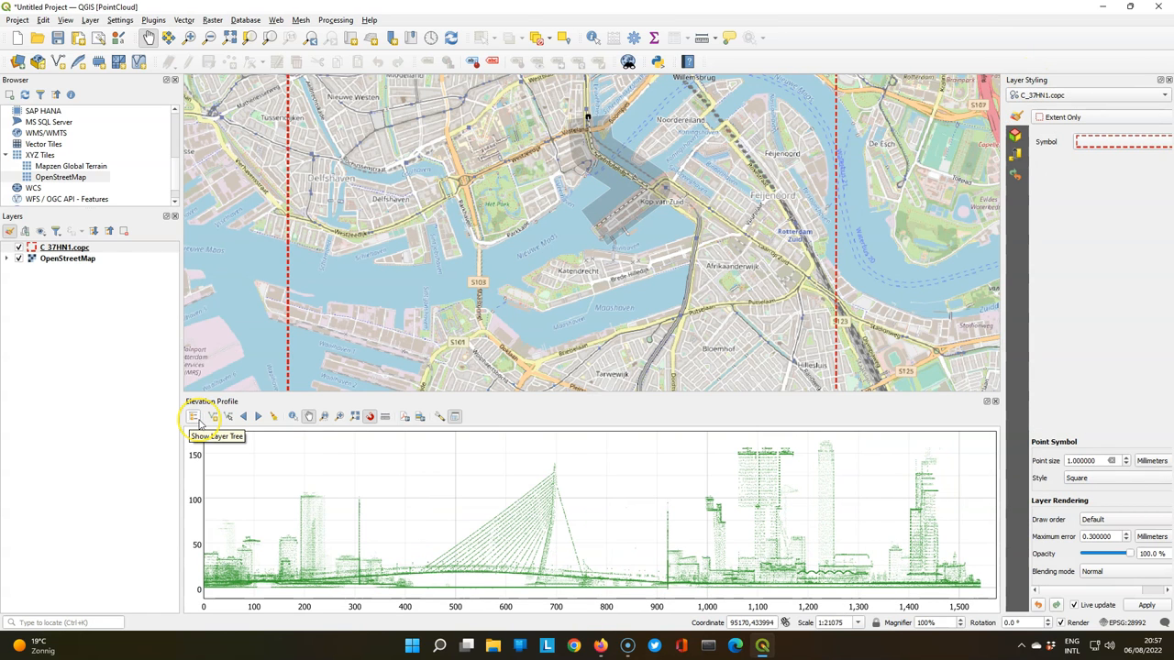